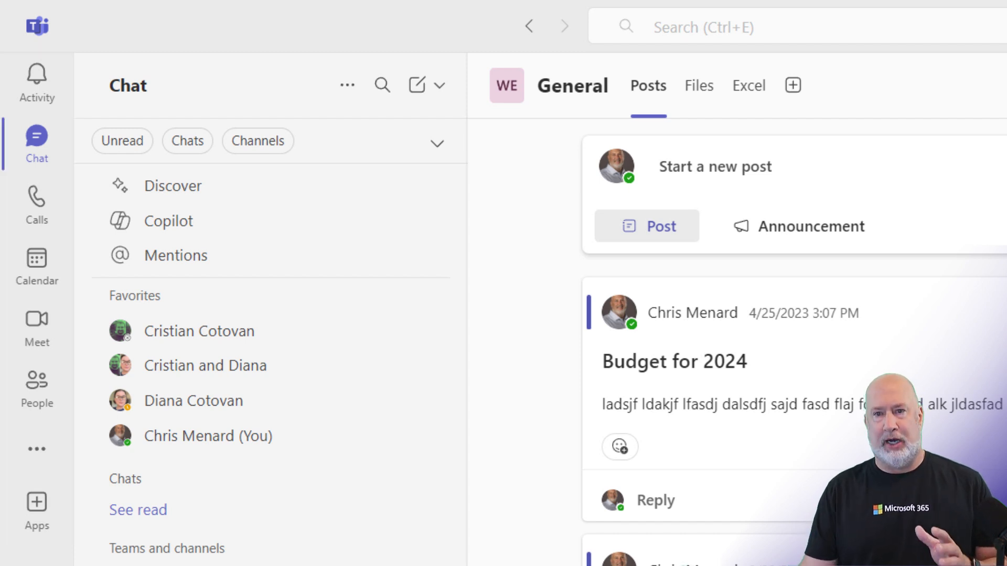
pyautogui.moveTo(411, 164)
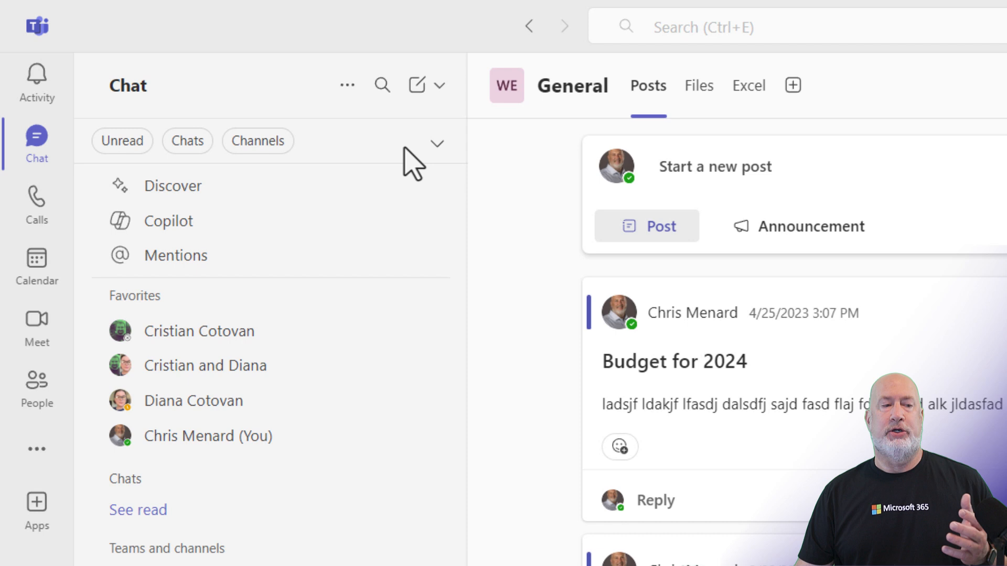
pyautogui.moveTo(37, 137)
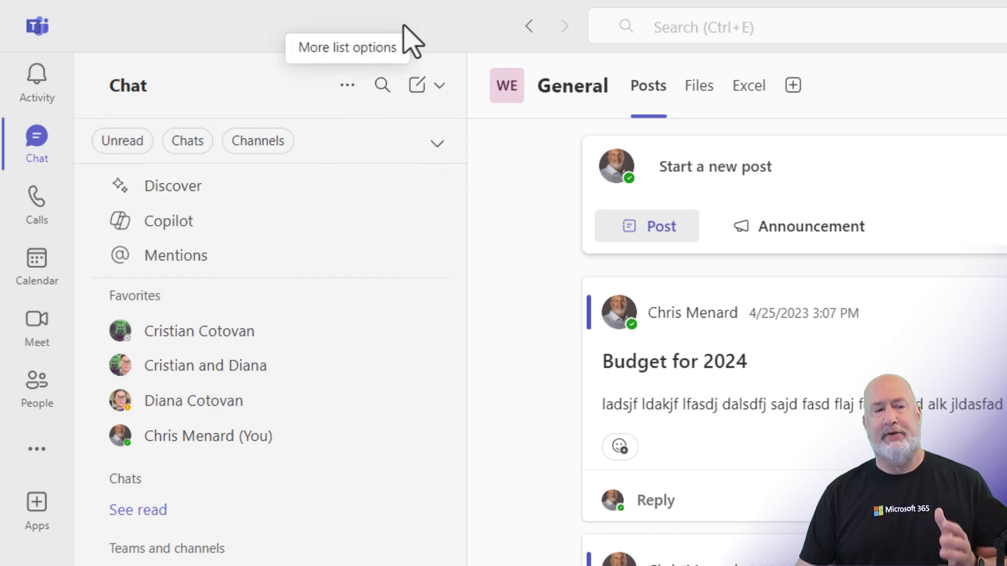
pyautogui.moveTo(438, 29)
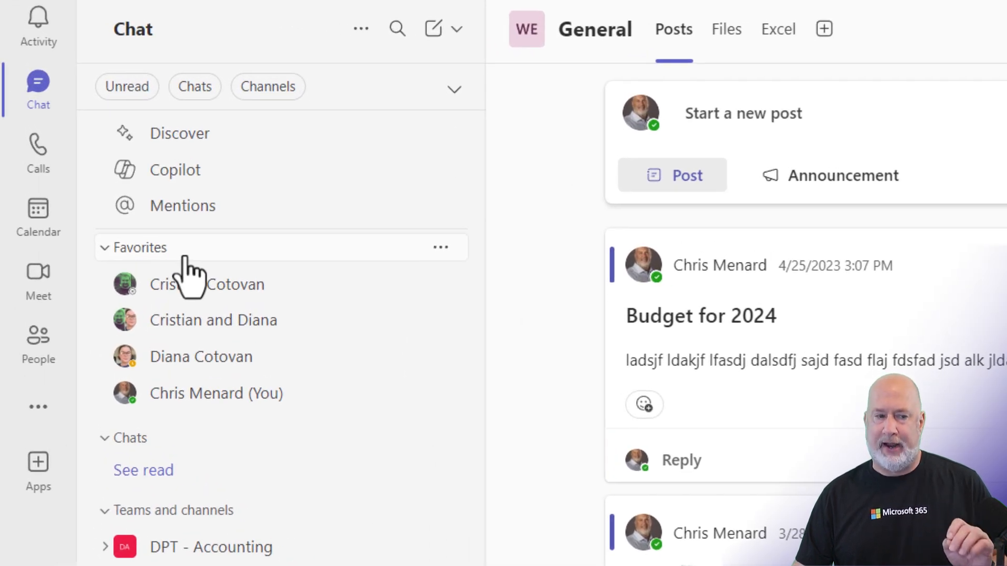
pyautogui.moveTo(231, 281)
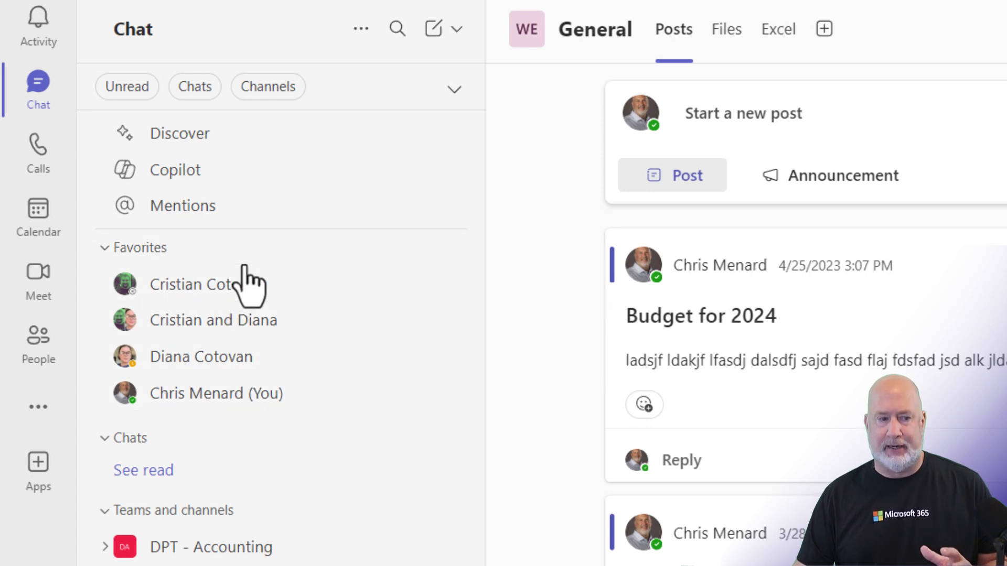
pyautogui.moveTo(324, 293)
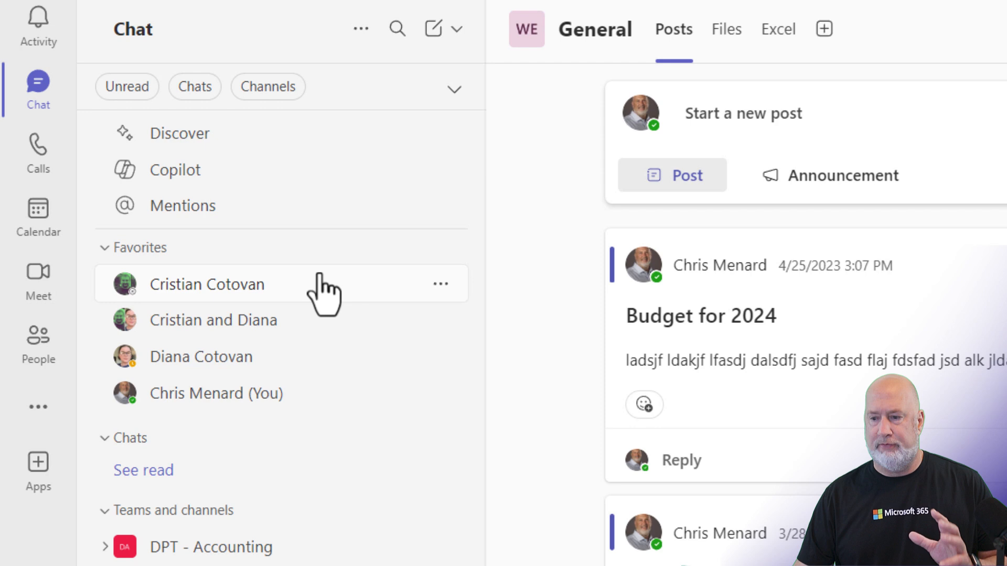
pyautogui.moveTo(319, 302)
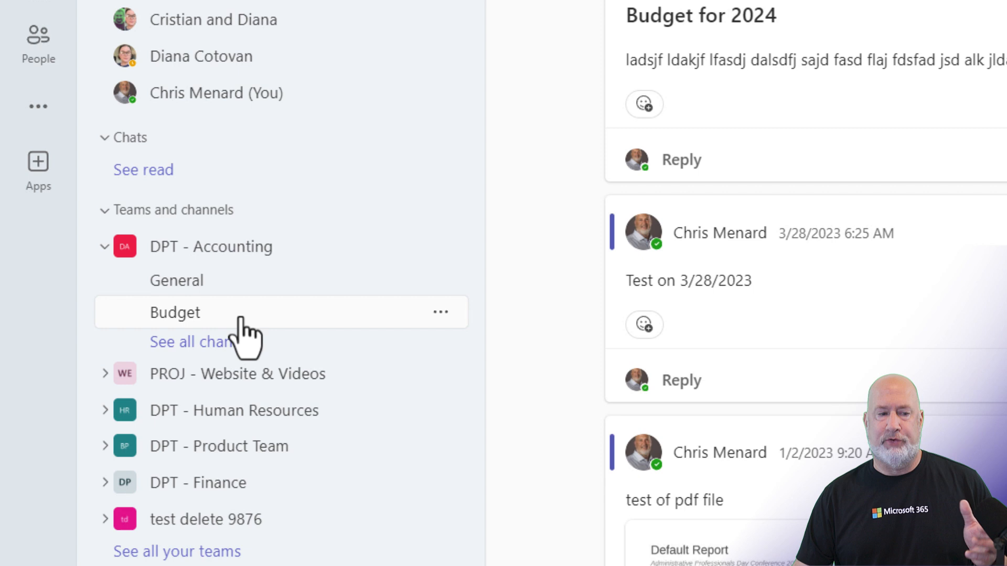
pyautogui.moveTo(251, 13)
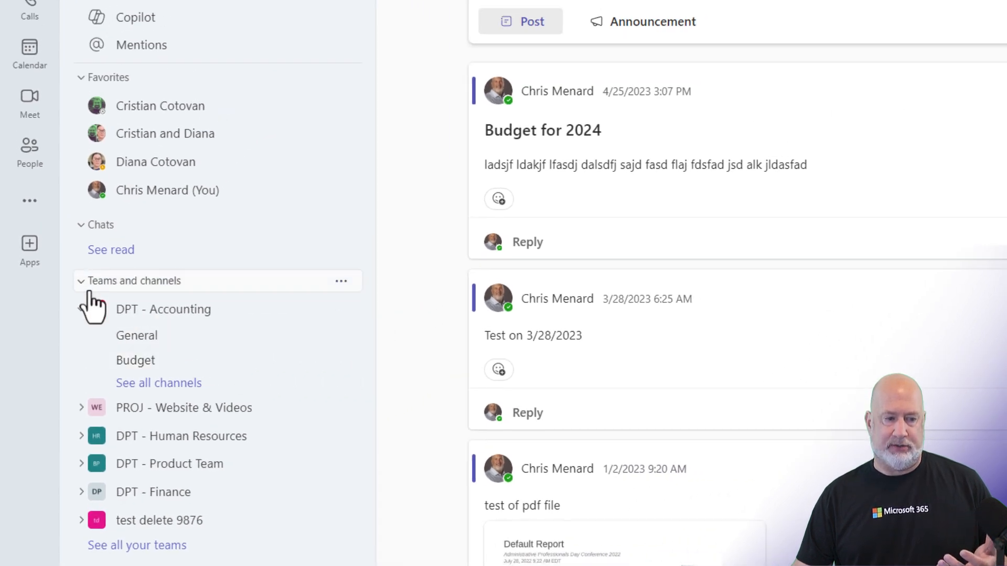
# - Add the DPT - Accounting Budget channel to Favorites and view its posts
pyautogui.click(163, 309)
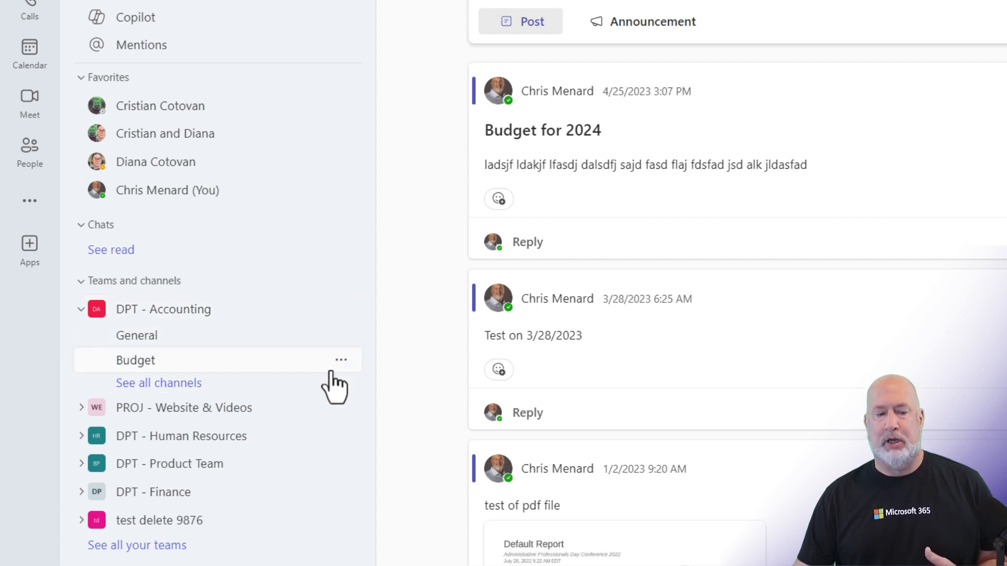
pyautogui.click(341, 360)
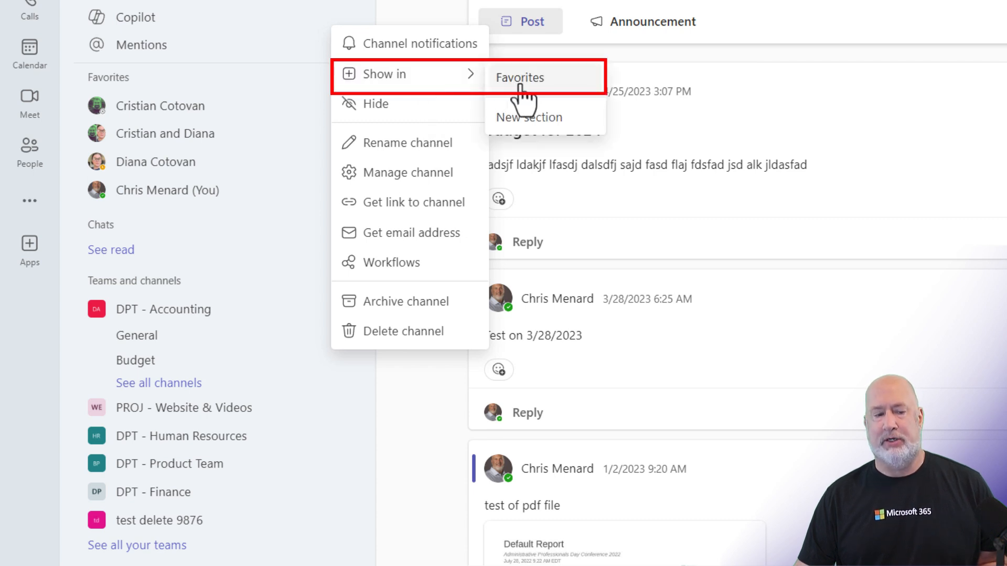
pyautogui.click(519, 77)
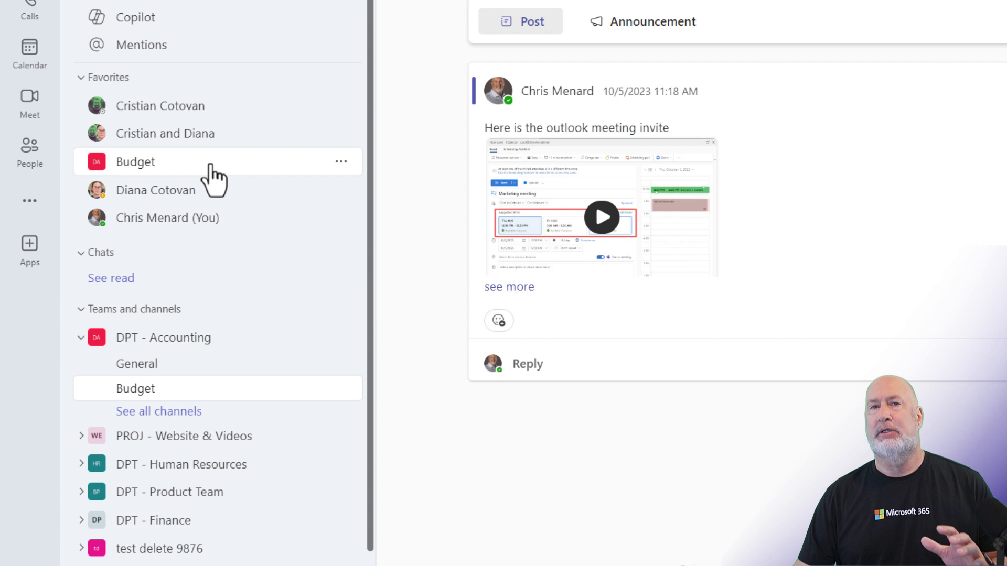
pyautogui.moveTo(135, 162)
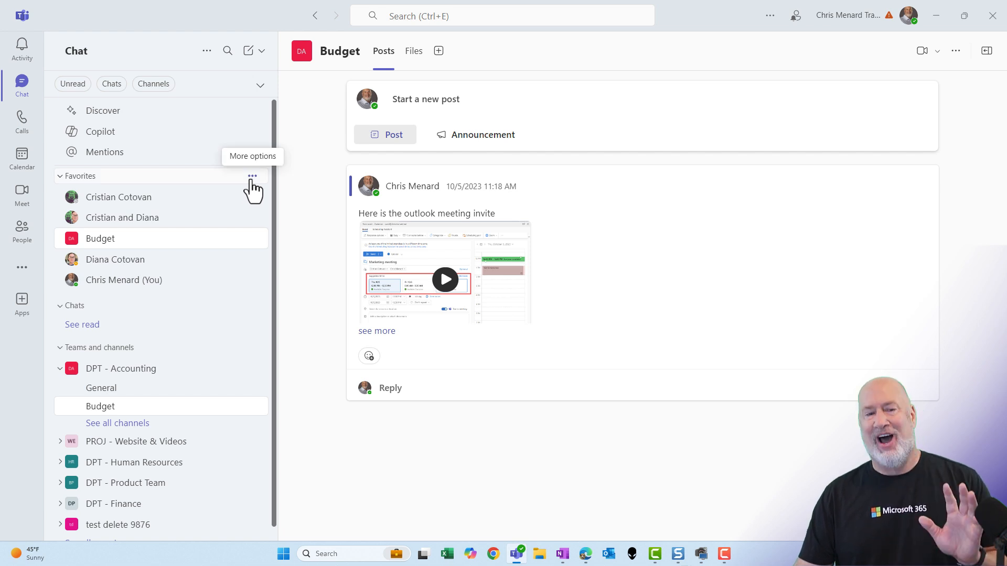
pyautogui.moveTo(263, 63)
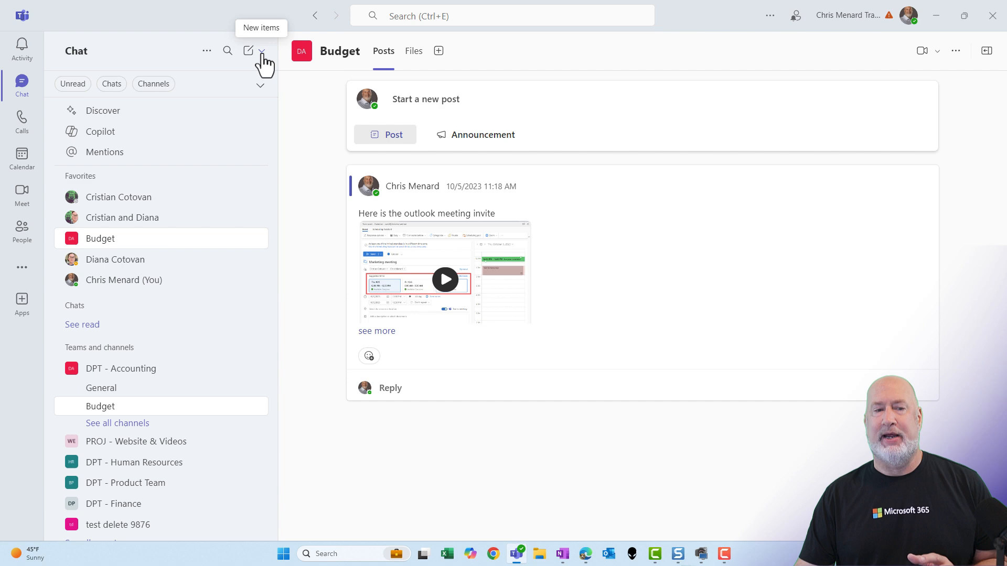
# - Create an empty sidebar section named XYZ between Favorites and Chats
pyautogui.click(260, 51)
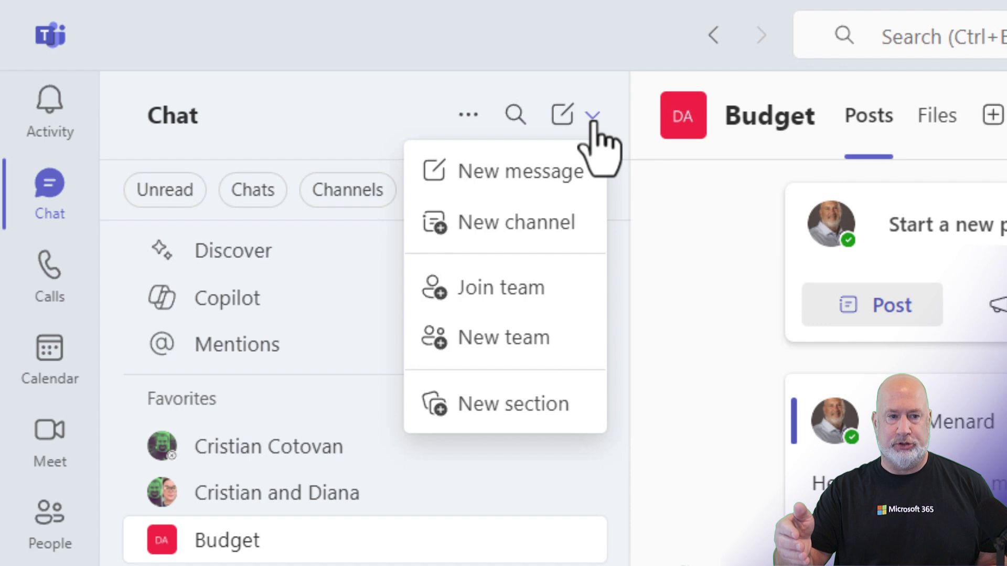
pyautogui.moveTo(536, 173)
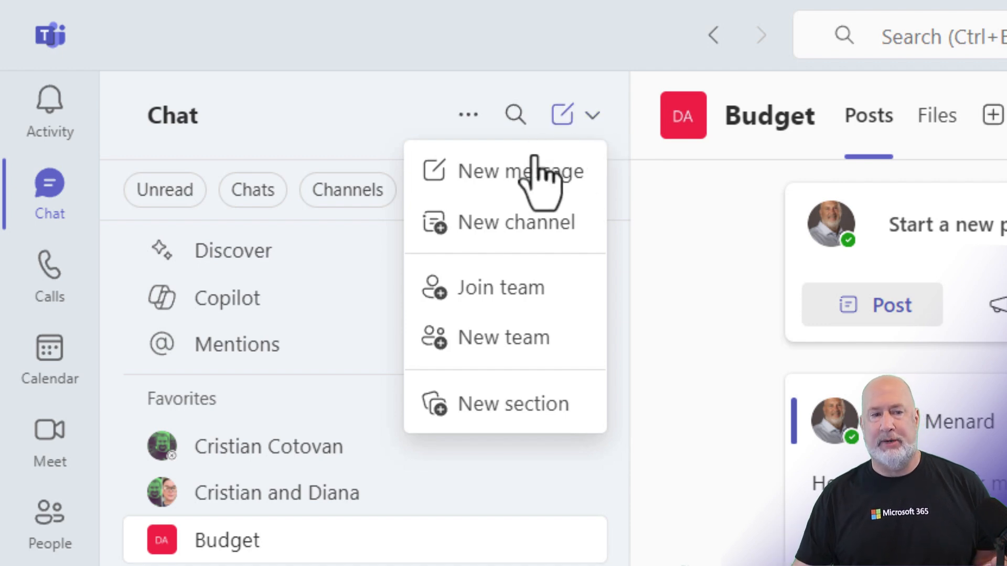
pyautogui.moveTo(514, 223)
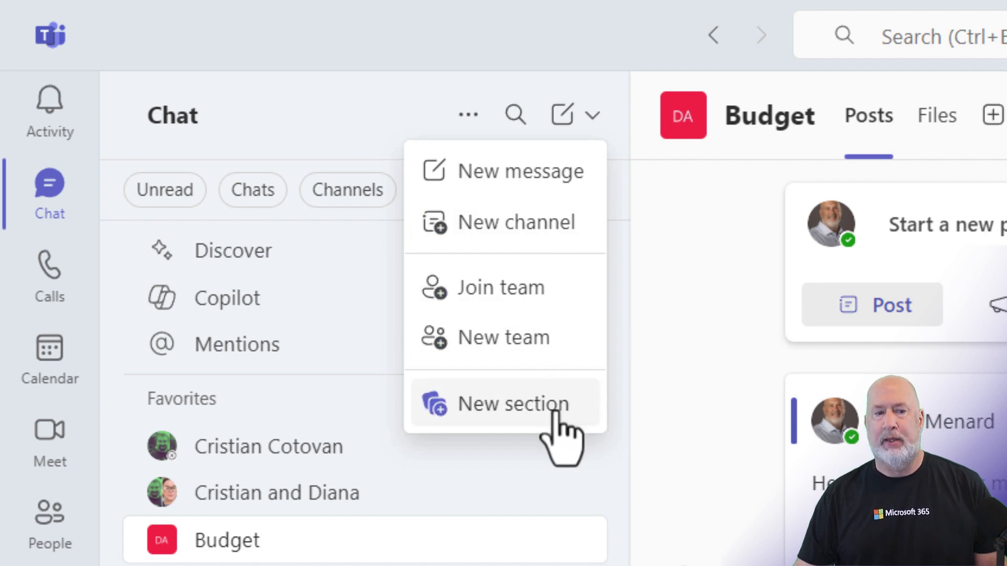
pyautogui.click(508, 404)
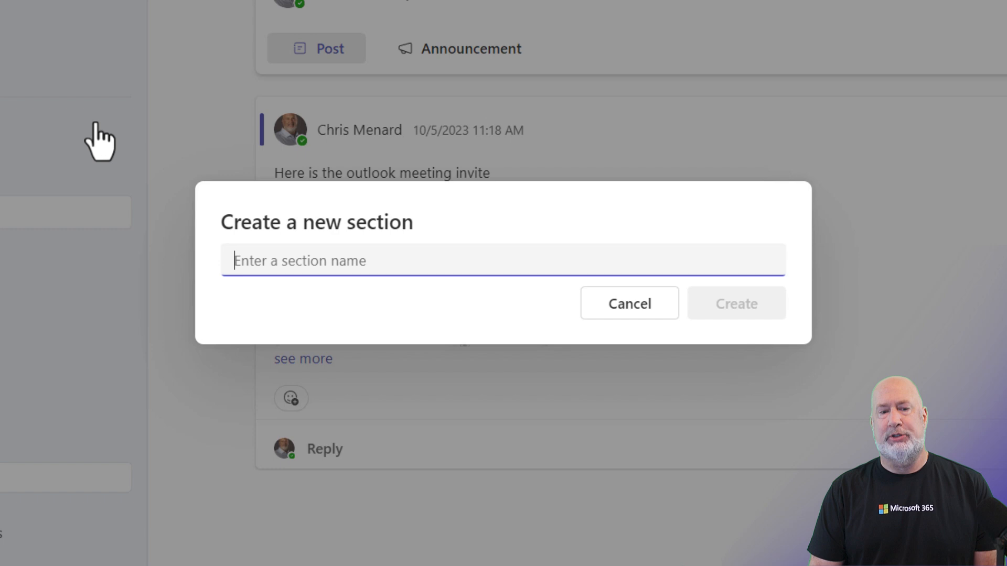
pyautogui.write('XYZ')
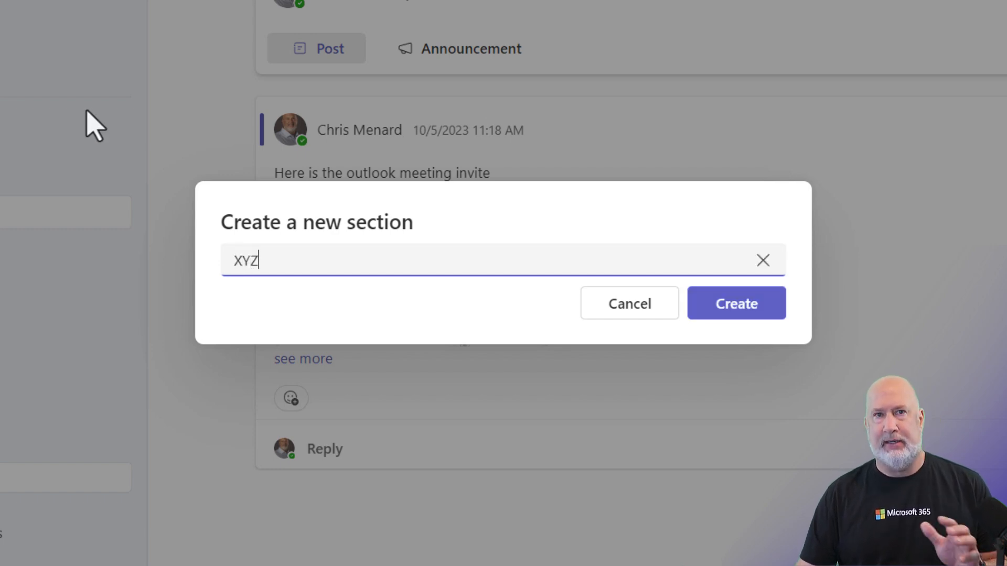
pyautogui.moveTo(360, 254)
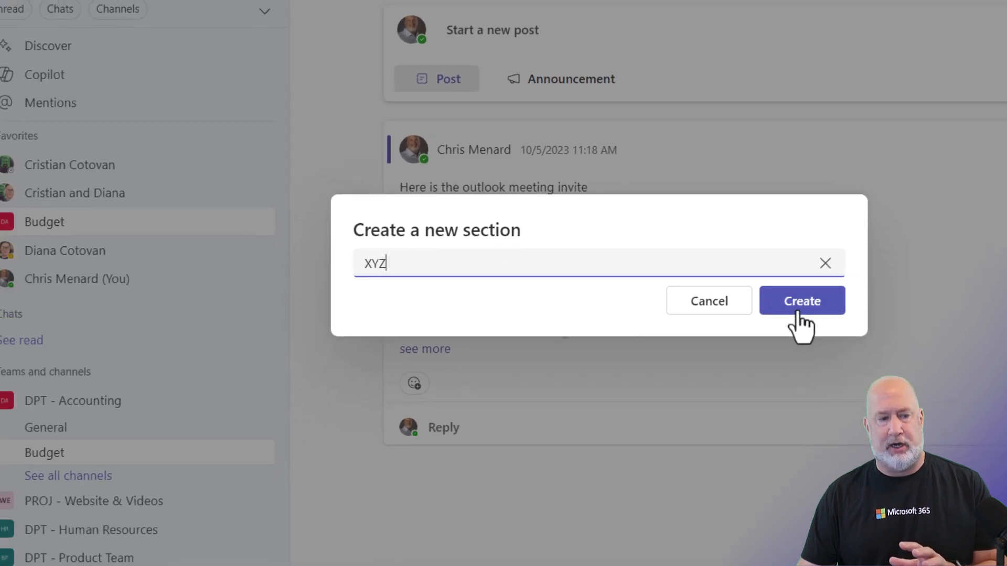
pyautogui.click(801, 301)
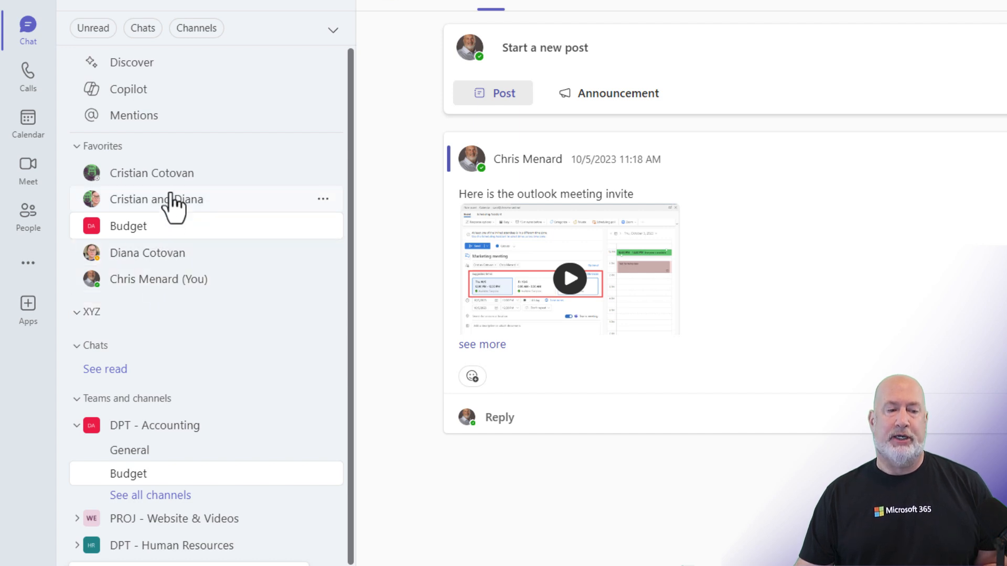
pyautogui.moveTo(314, 186)
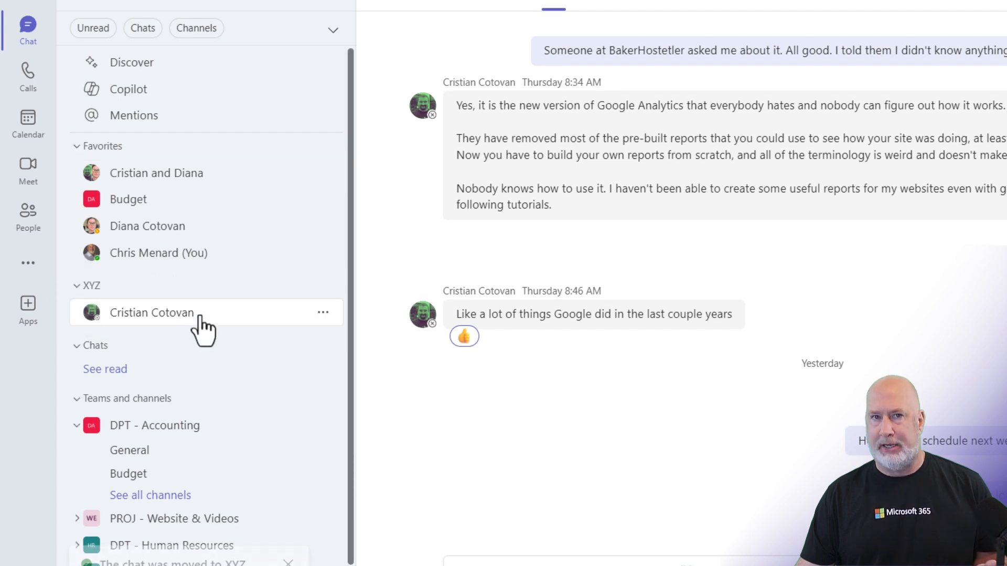
pyautogui.moveTo(152, 313)
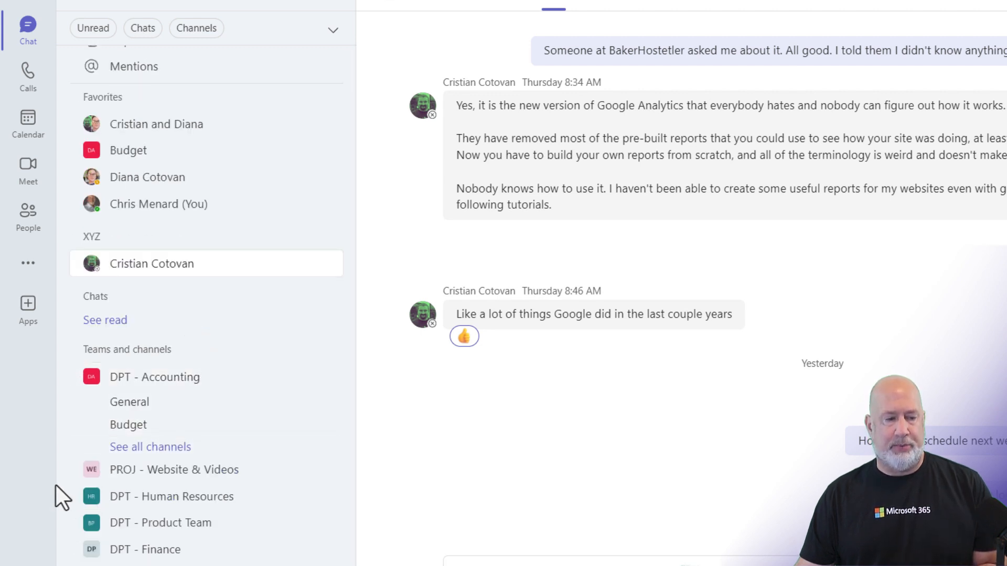
pyautogui.click(171, 497)
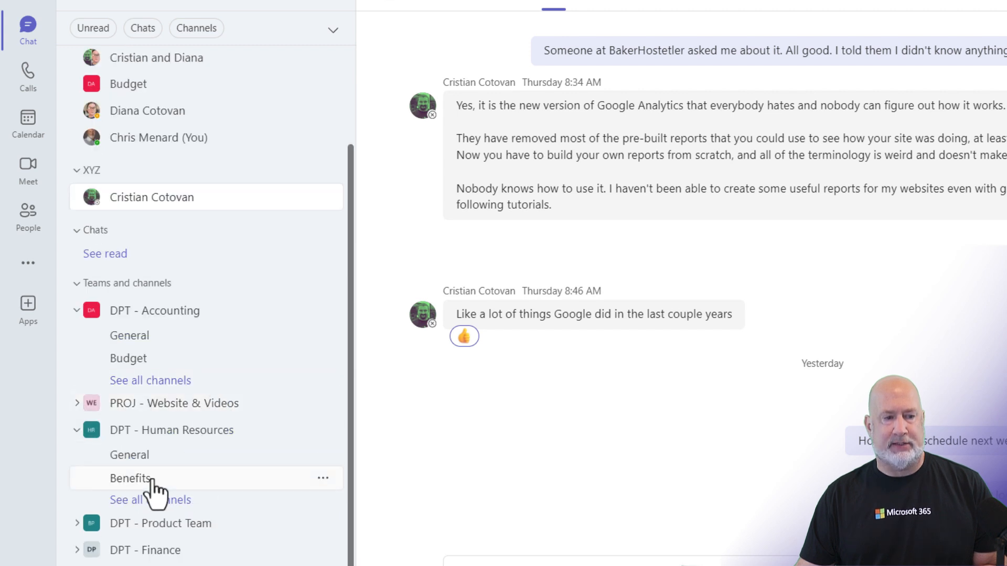
pyautogui.click(131, 478)
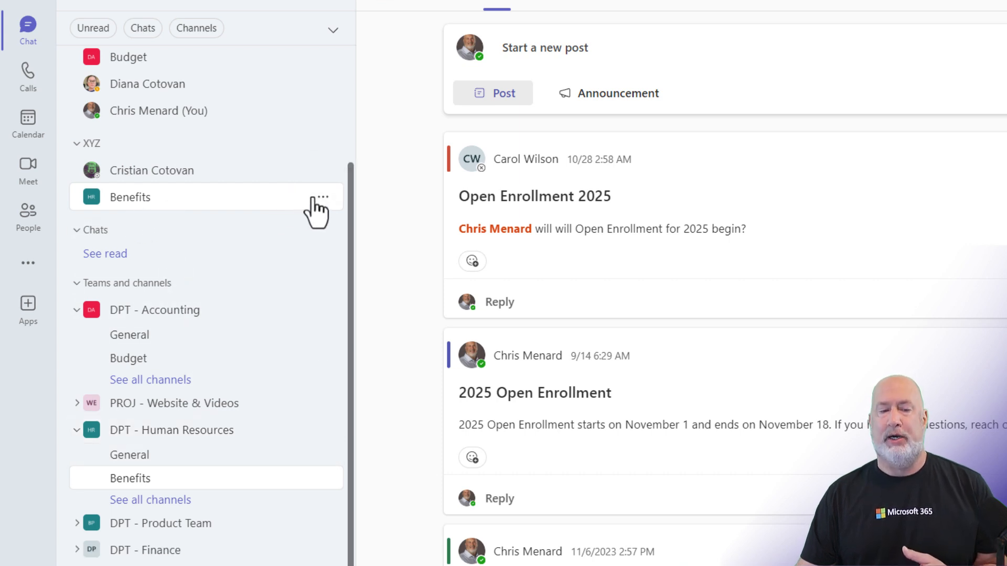
pyautogui.click(322, 198)
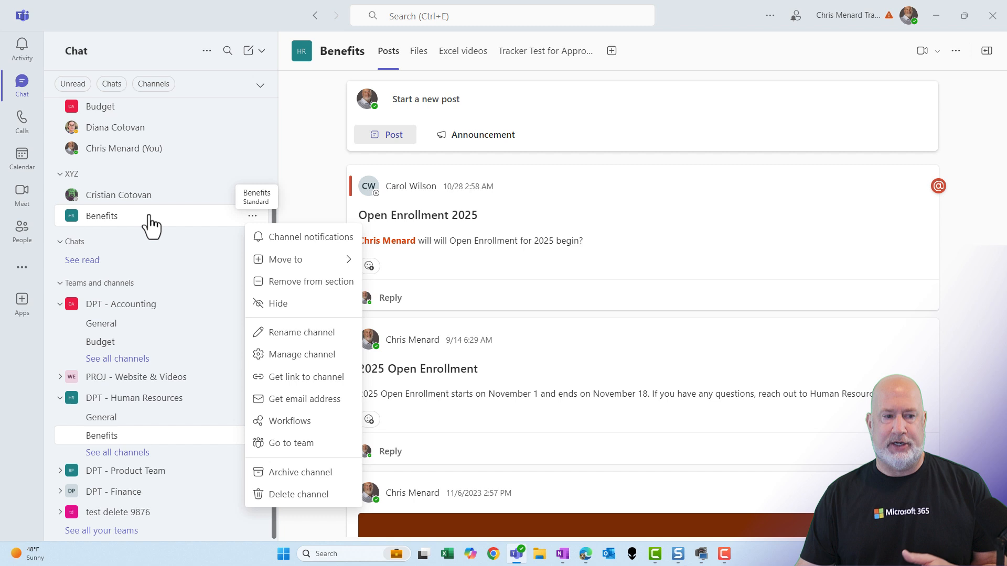
pyautogui.click(118, 195)
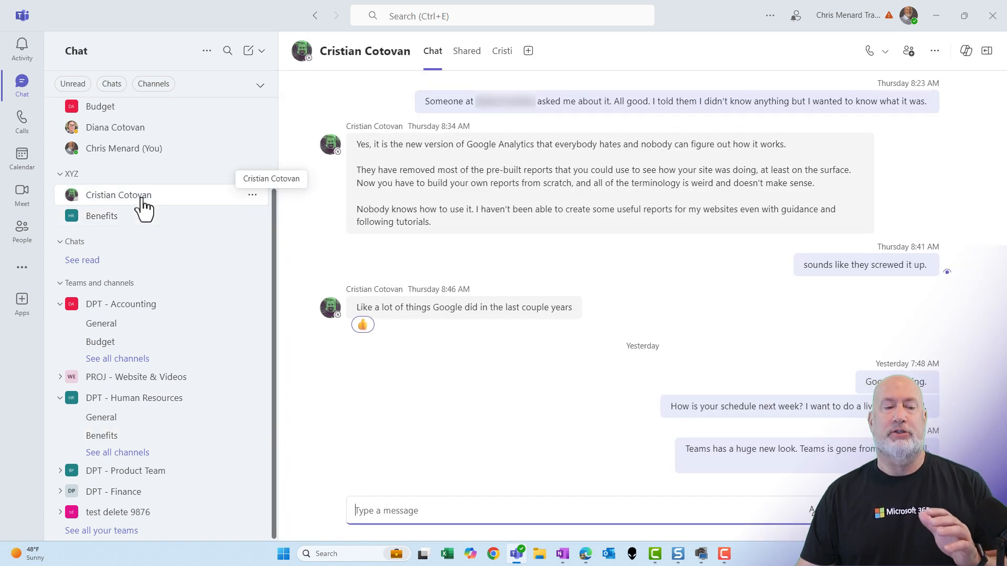
pyautogui.moveTo(122, 218)
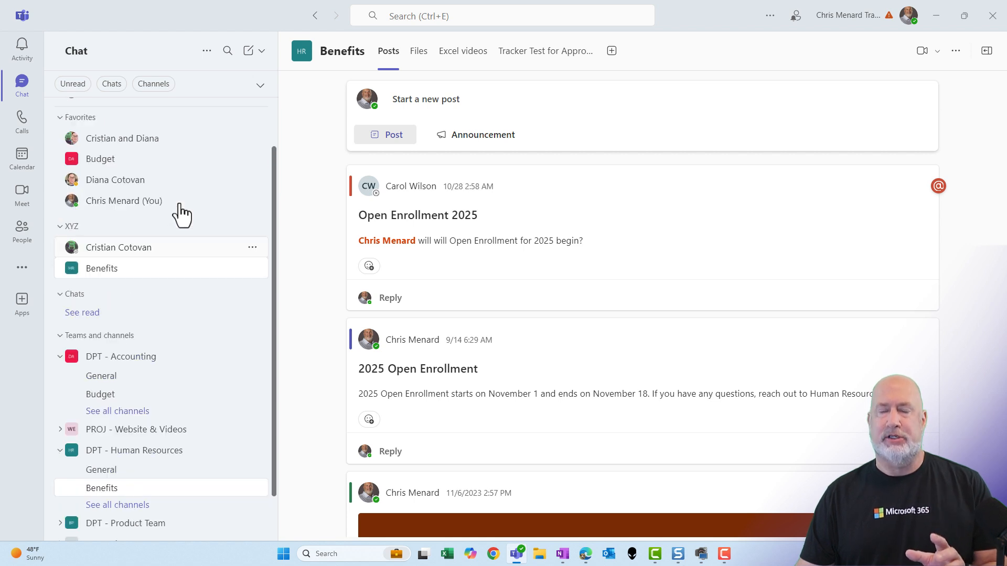
pyautogui.moveTo(124, 201)
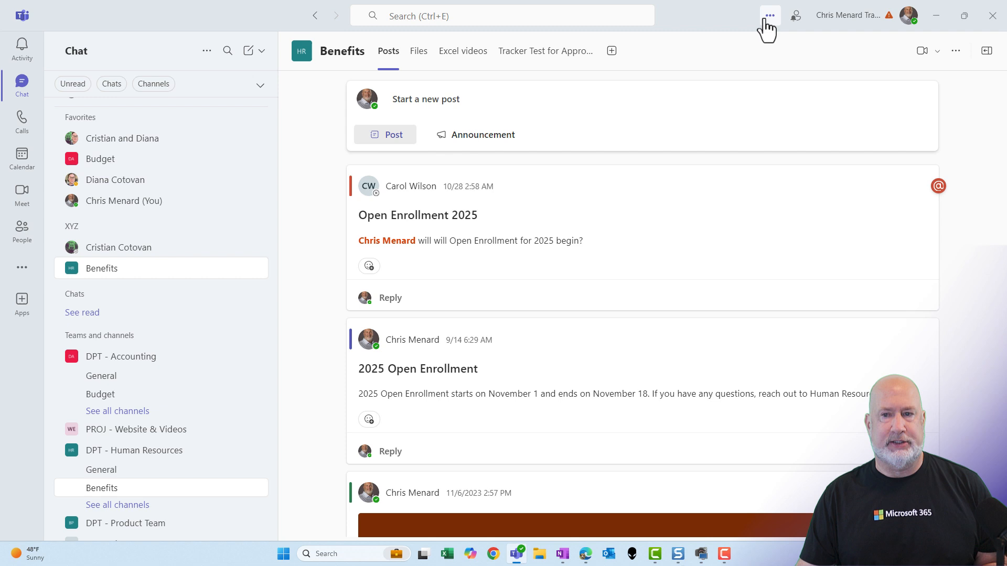
# - Open Teams Settings and check About Teams to confirm Public preview is enabled
pyautogui.click(769, 15)
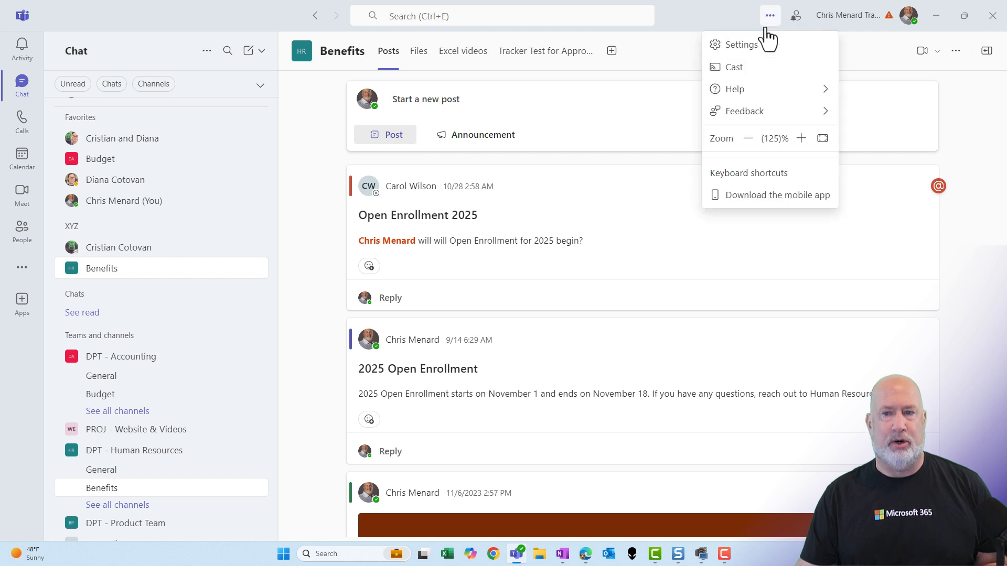
pyautogui.click(742, 44)
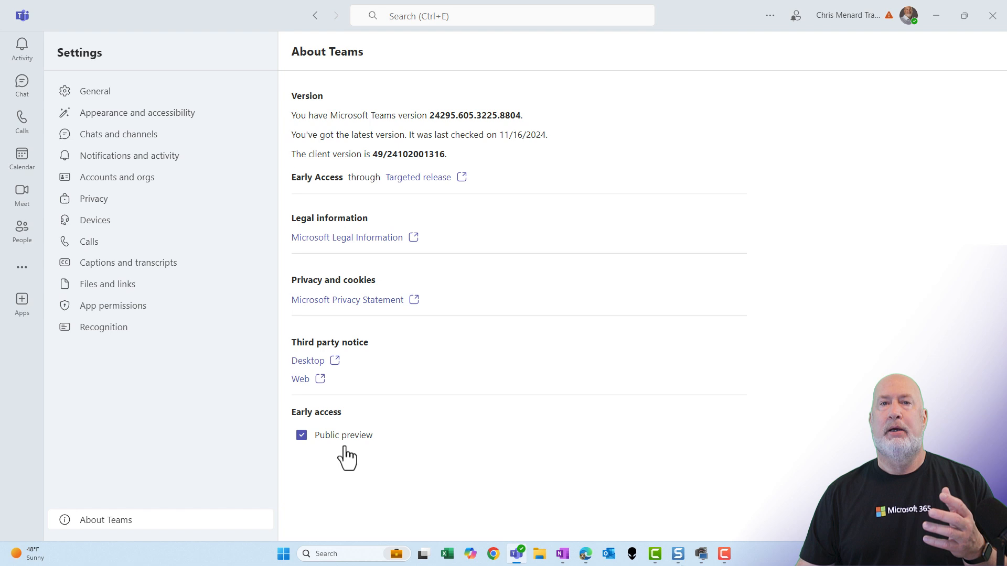
pyautogui.moveTo(353, 440)
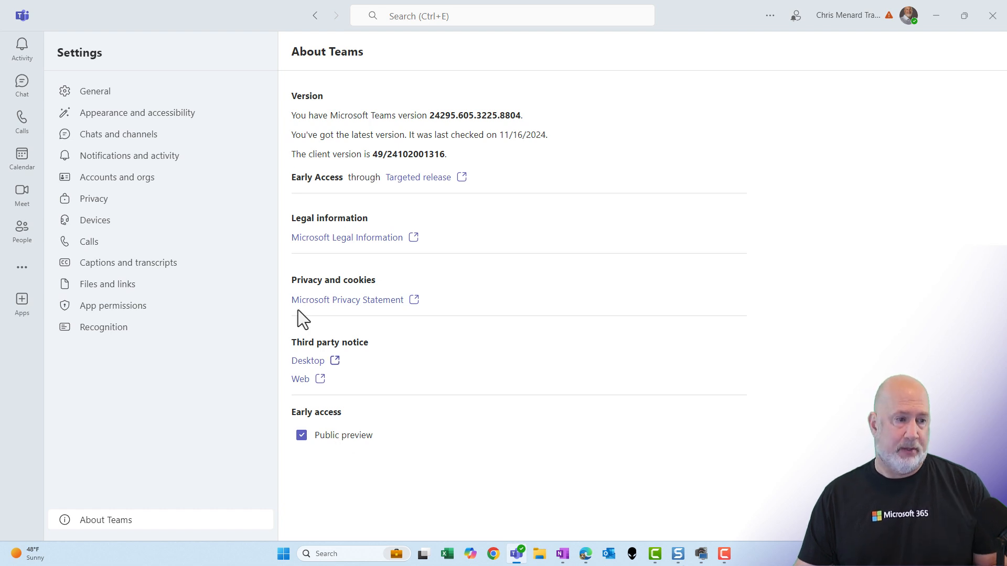
pyautogui.click(20, 84)
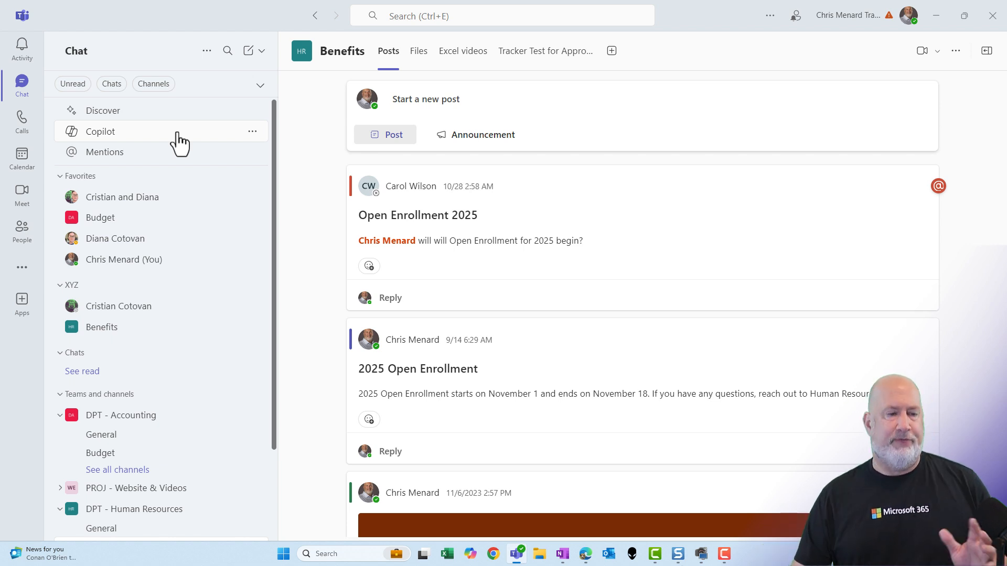
pyautogui.moveTo(175, 260)
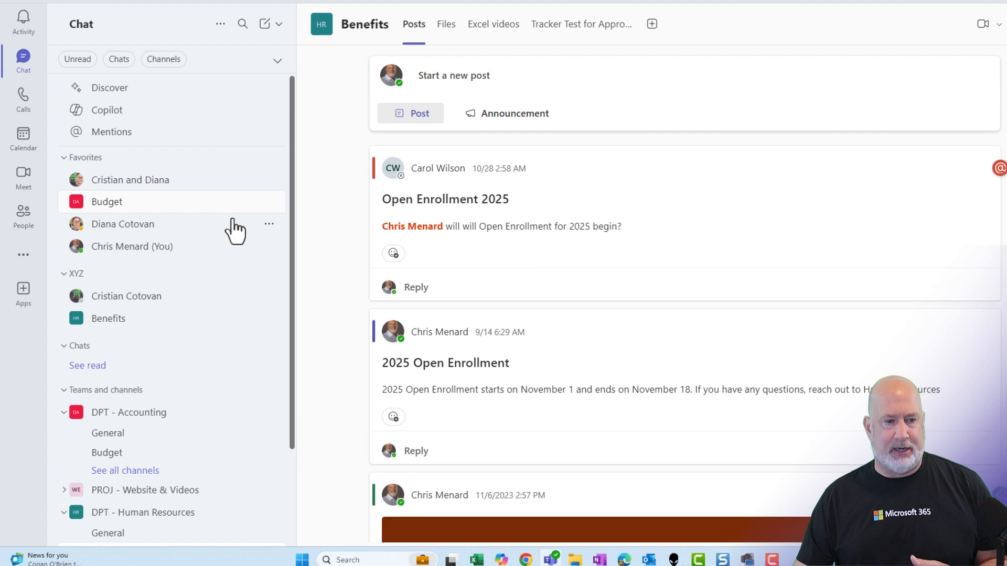
pyautogui.click(269, 224)
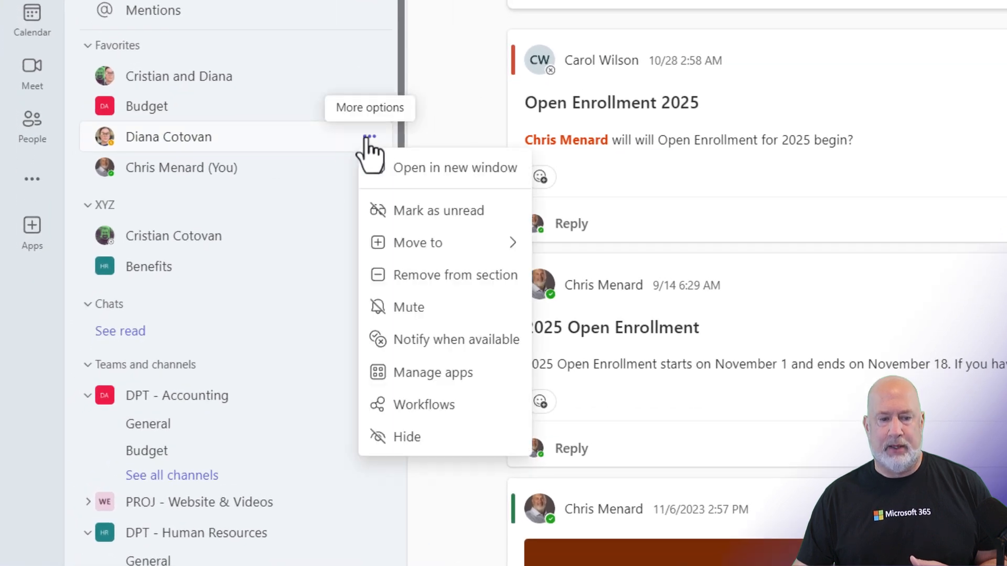
pyautogui.moveTo(421, 443)
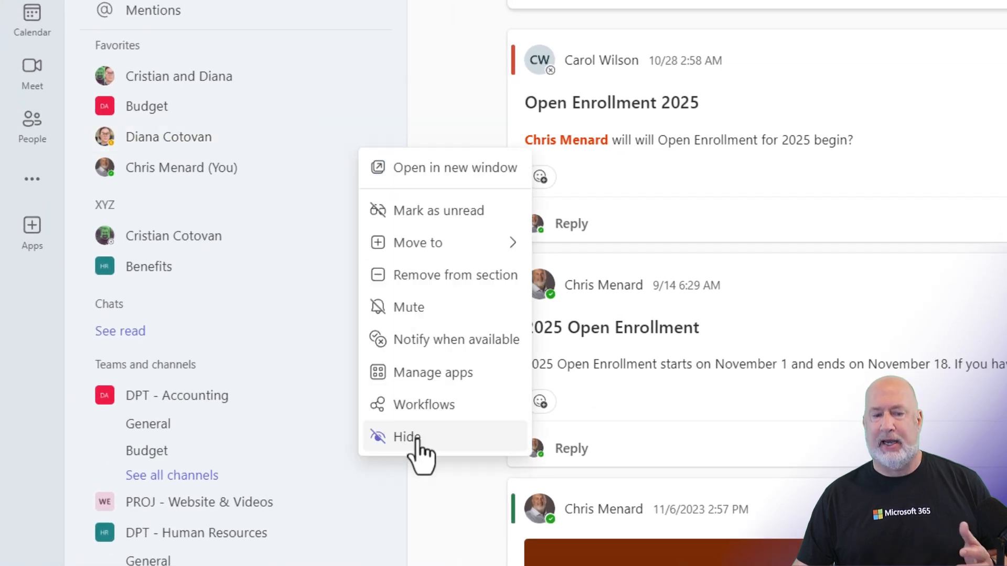
pyautogui.moveTo(408, 307)
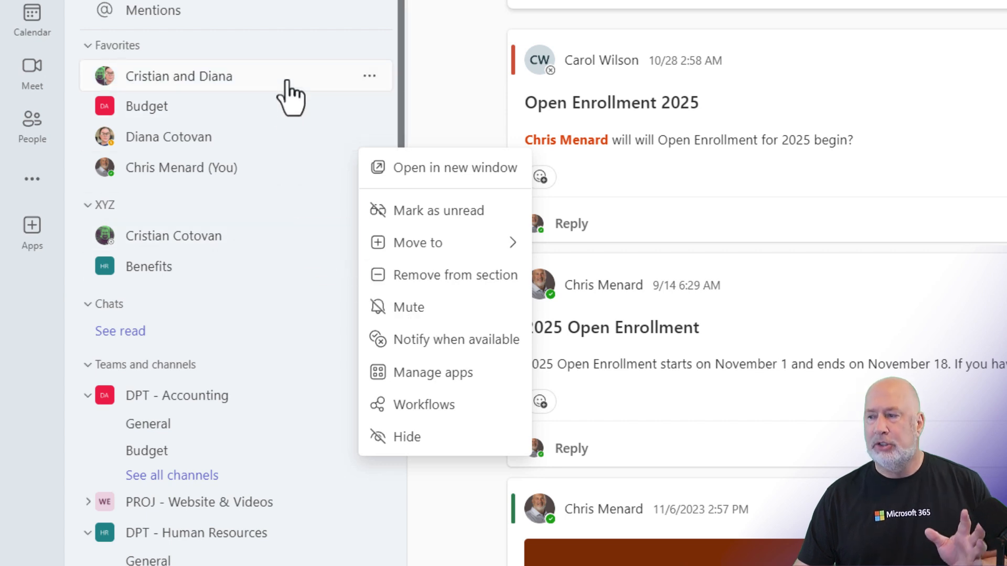
pyautogui.moveTo(180, 75)
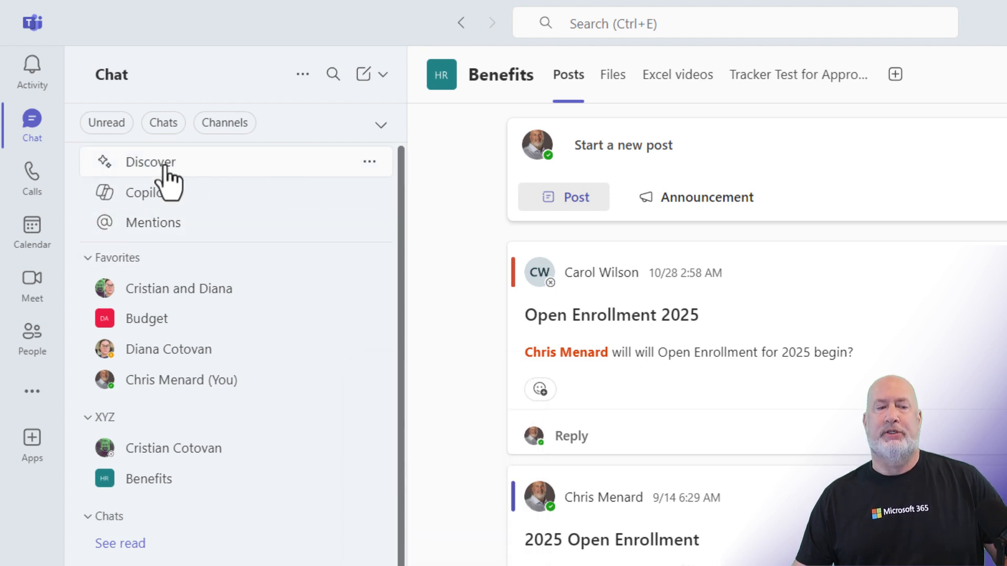
pyautogui.moveTo(174, 183)
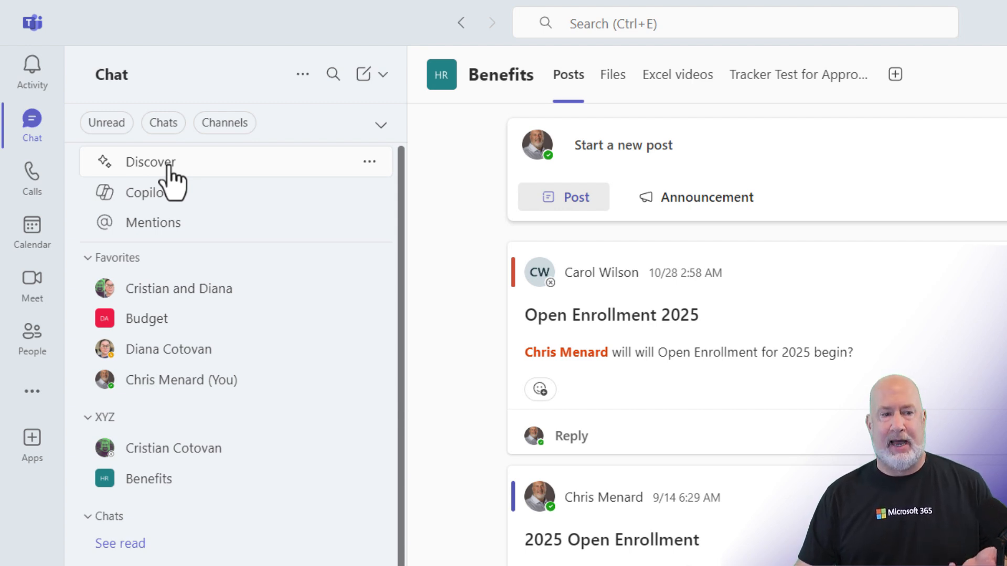
pyautogui.click(368, 161)
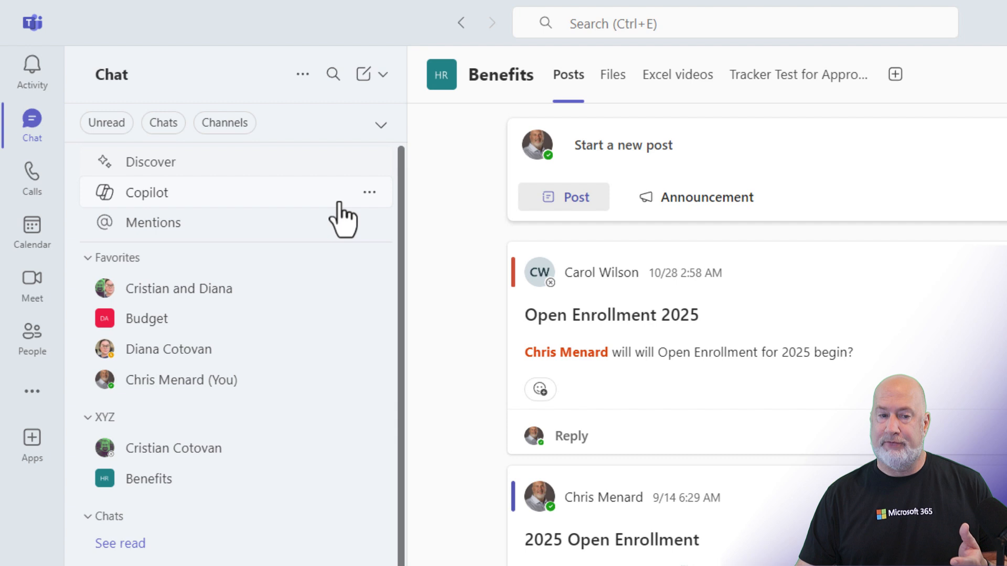
pyautogui.moveTo(369, 192)
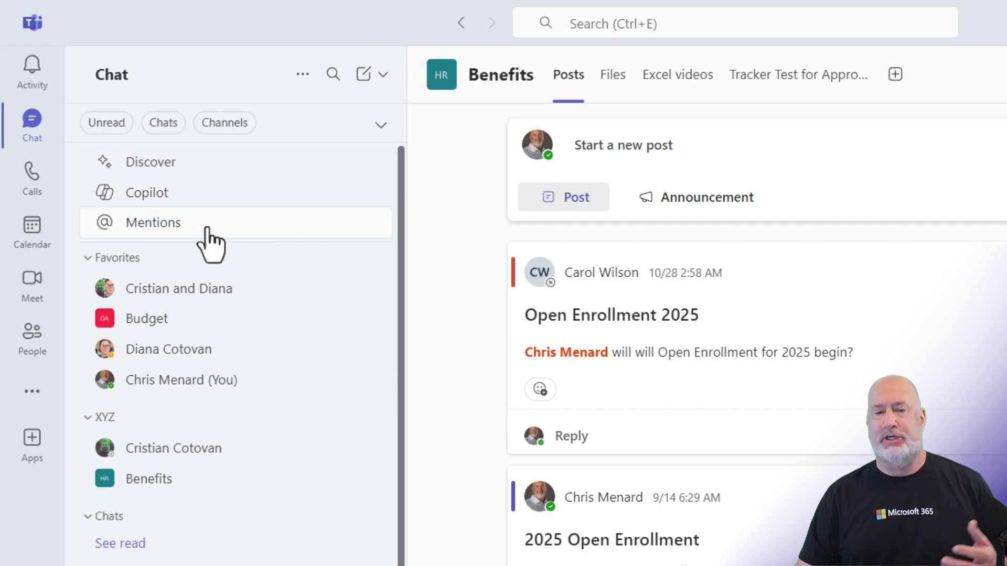
# - Try Copilot, then open the Discover feed and expand the Meetings and Muted filters
pyautogui.click(153, 223)
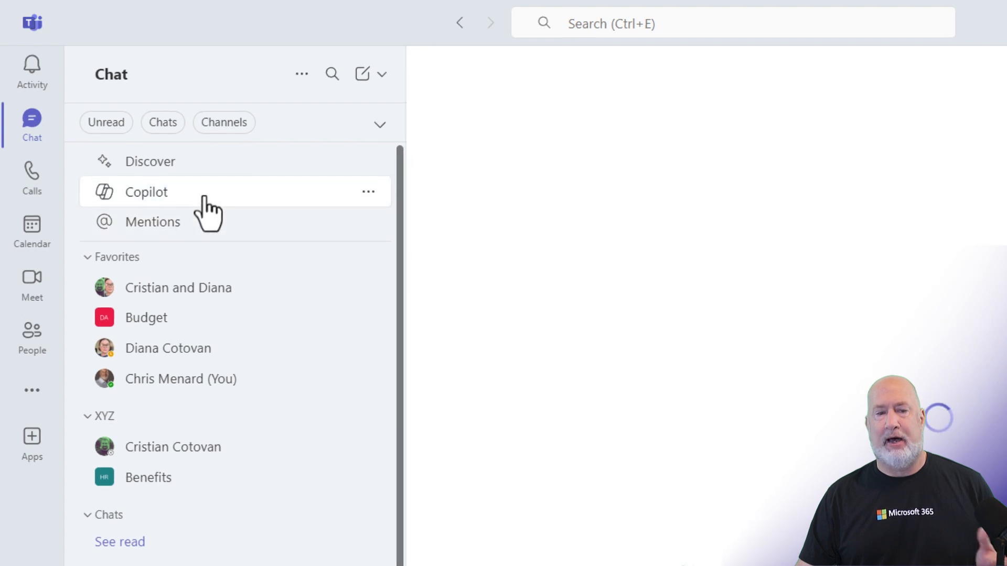
pyautogui.click(146, 192)
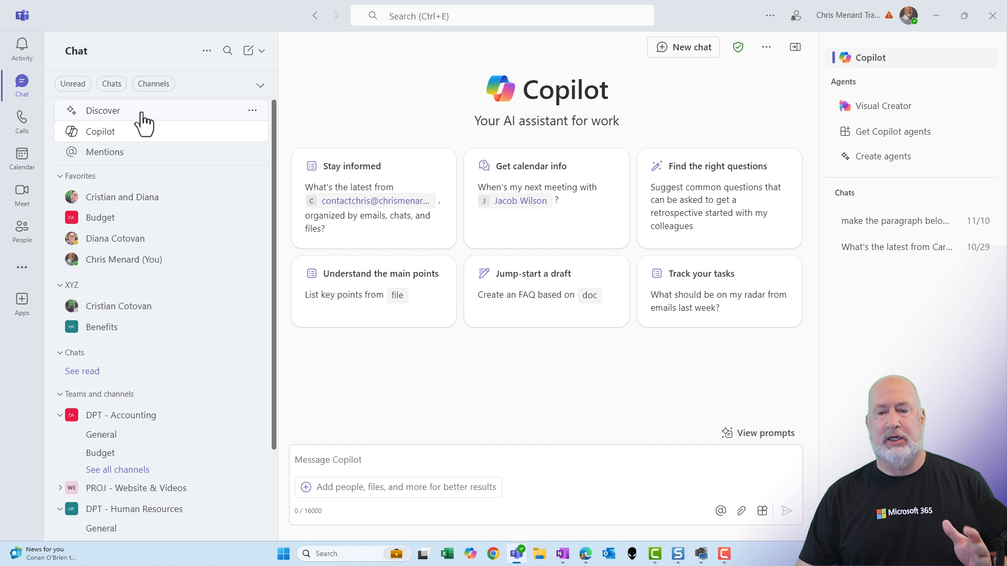
pyautogui.click(102, 110)
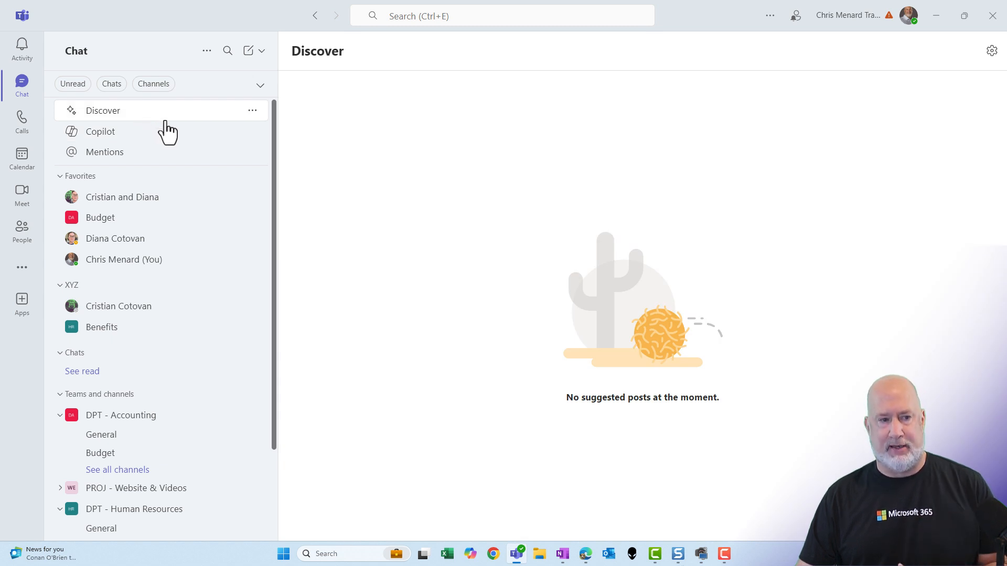
pyautogui.click(260, 85)
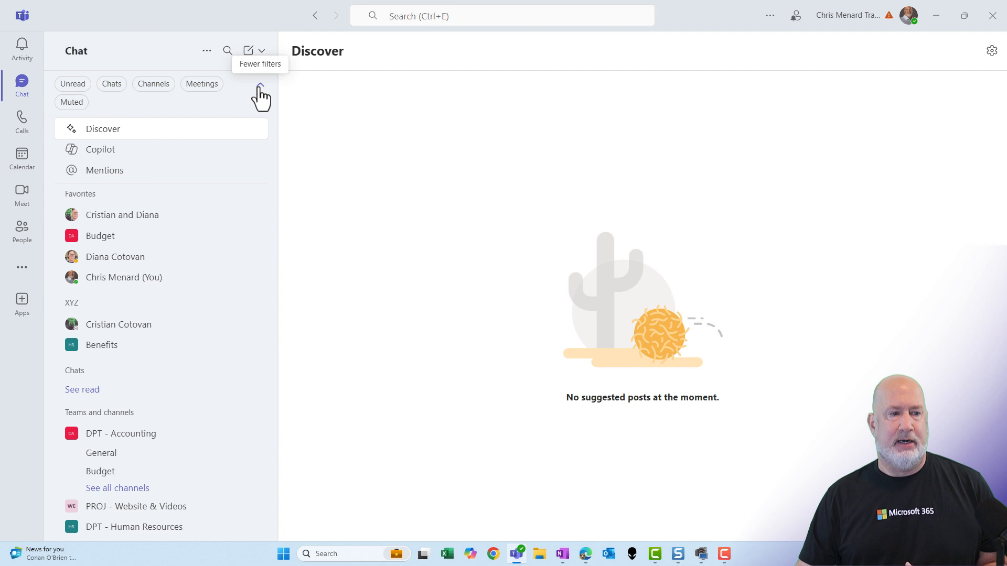
# - Collapse extra filters, toggle Filters and Discover off at the top, then back on
pyautogui.click(260, 88)
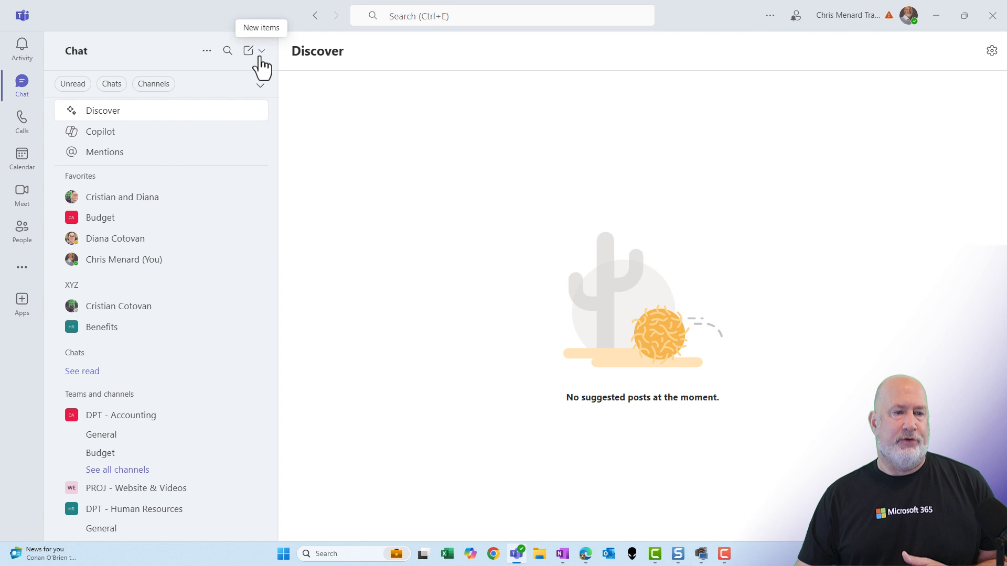
pyautogui.moveTo(207, 51)
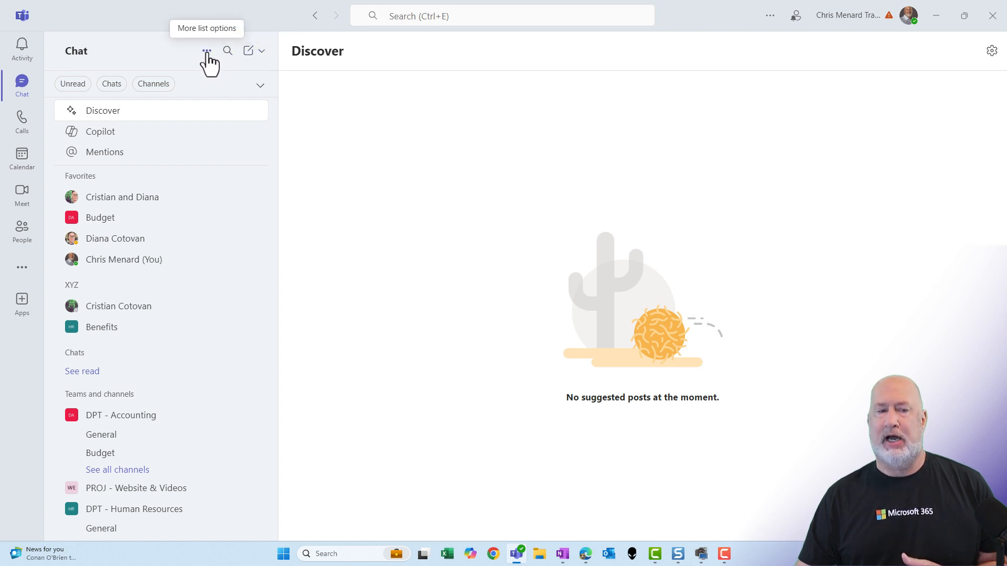
pyautogui.click(207, 51)
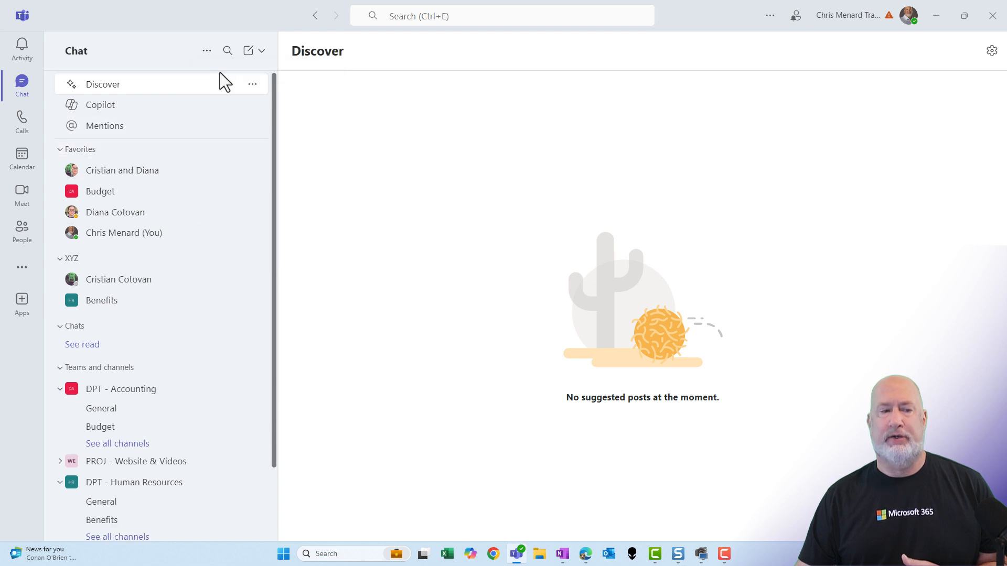
pyautogui.click(207, 51)
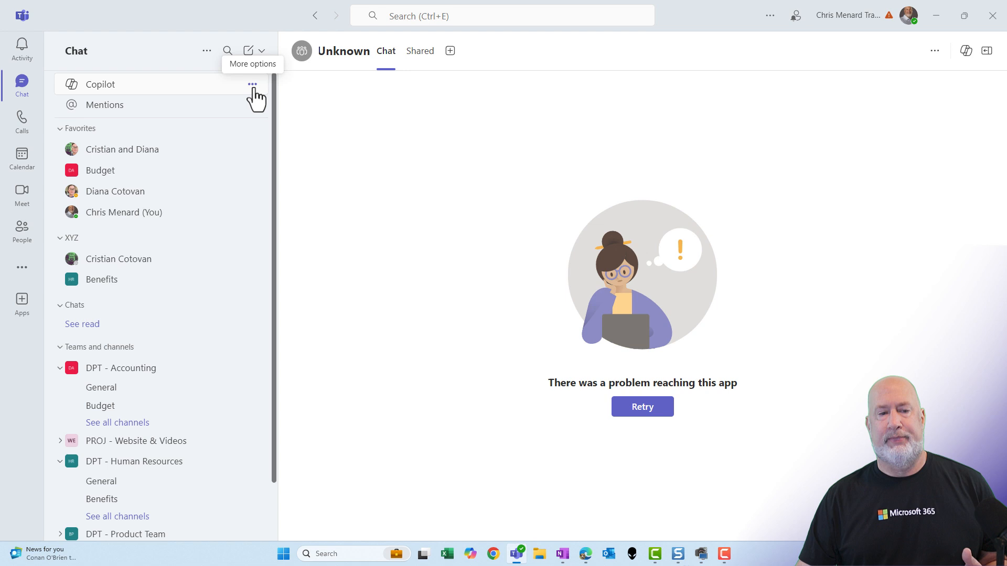
pyautogui.click(252, 85)
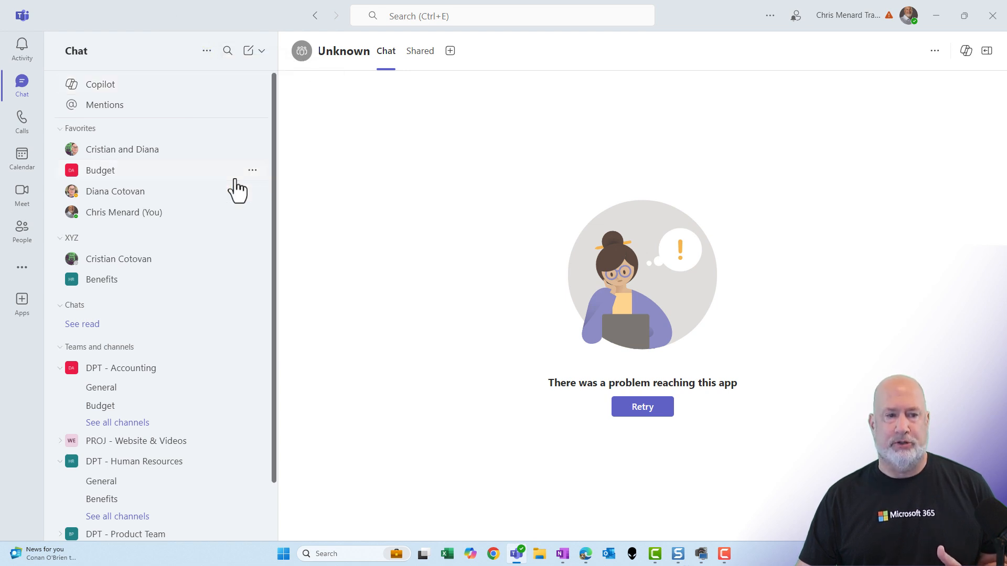
pyautogui.click(206, 51)
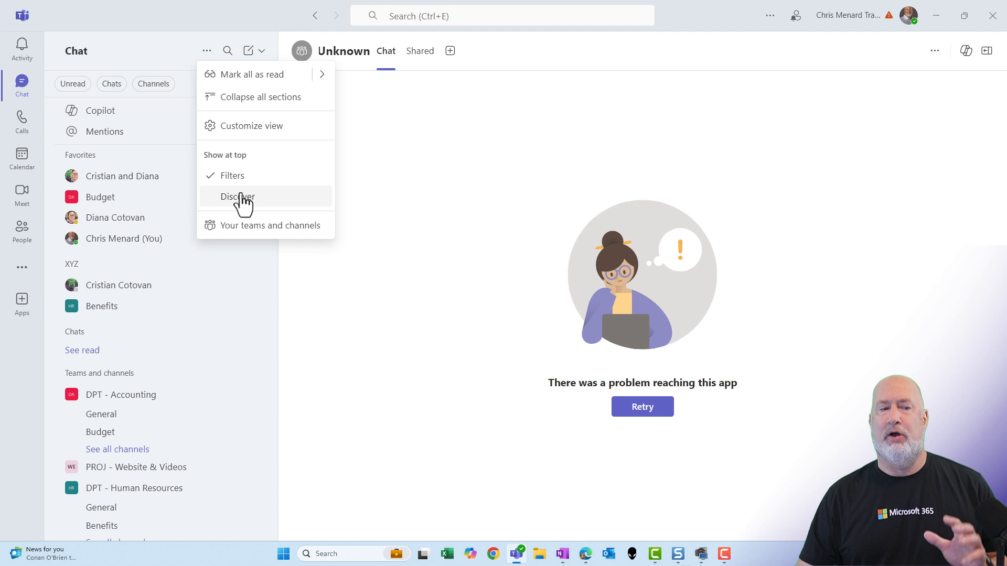
pyautogui.click(237, 196)
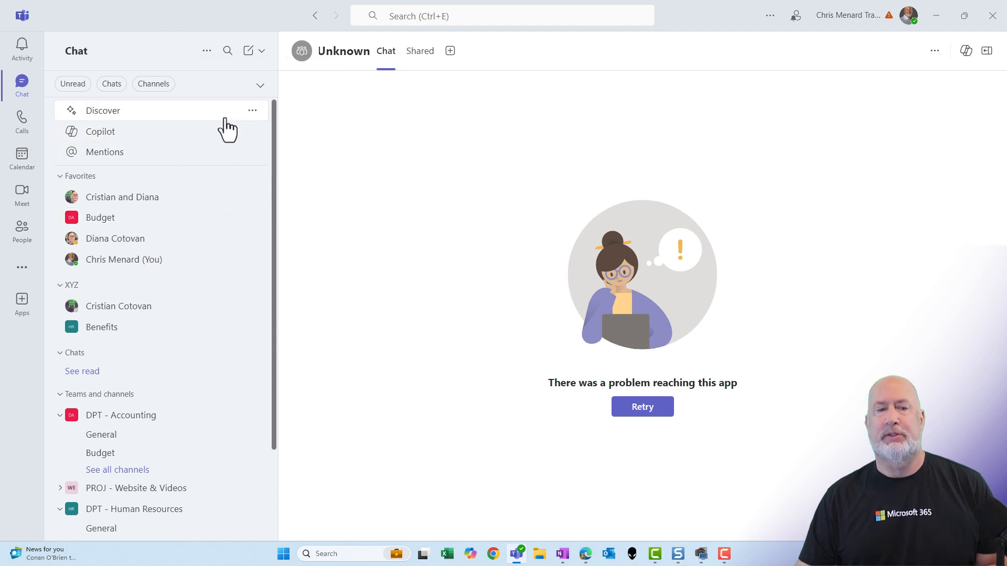
# - Expand all filters, try Unread narrowed to Channels, then clear the filters
pyautogui.click(206, 51)
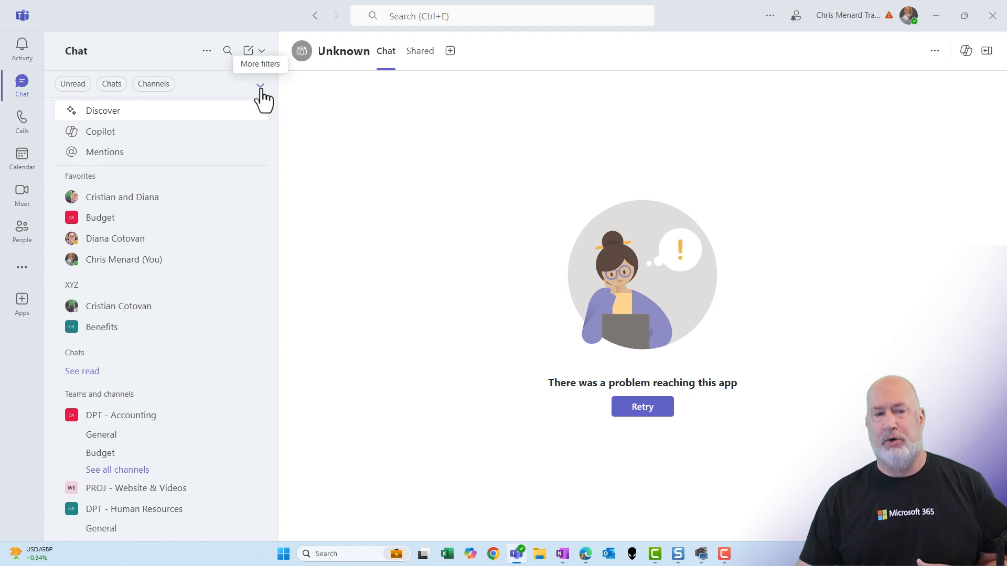
pyautogui.click(261, 87)
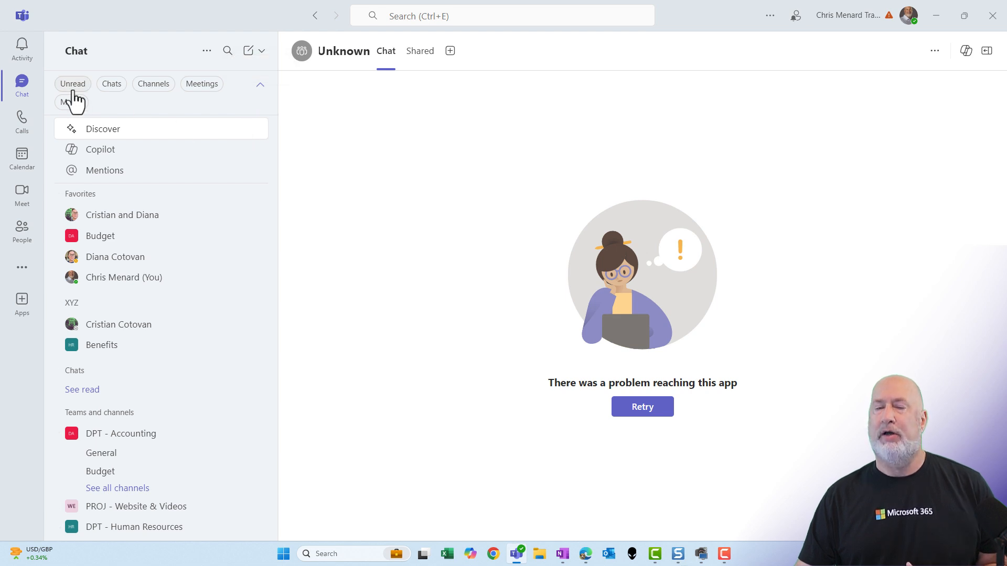
pyautogui.moveTo(72, 84)
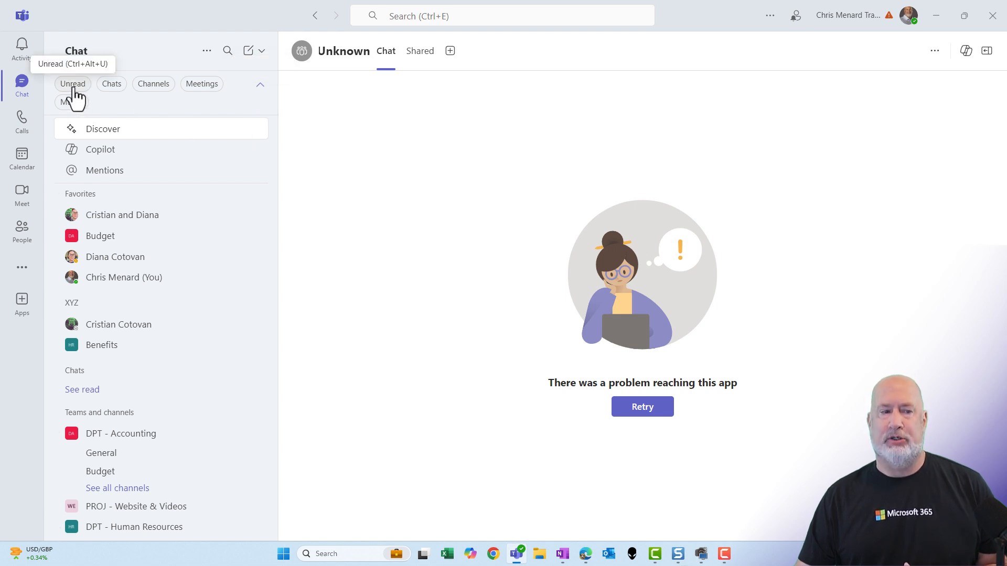
pyautogui.click(72, 84)
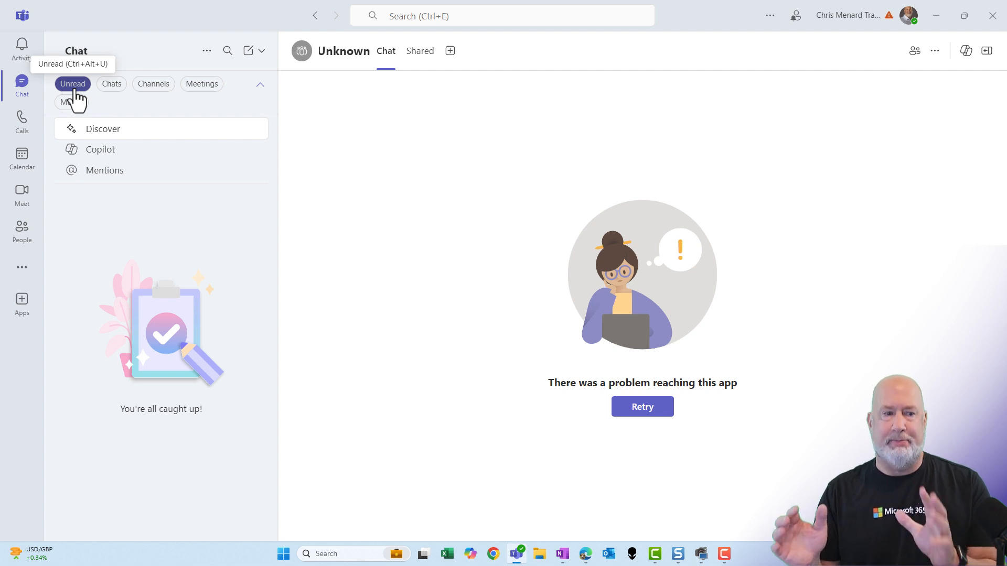
pyautogui.moveTo(166, 119)
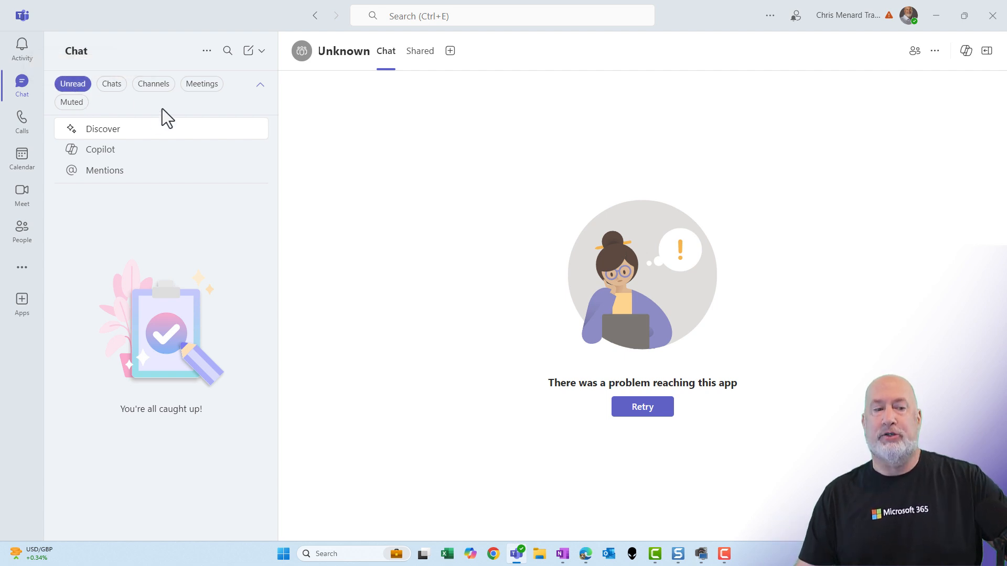
pyautogui.moveTo(125, 111)
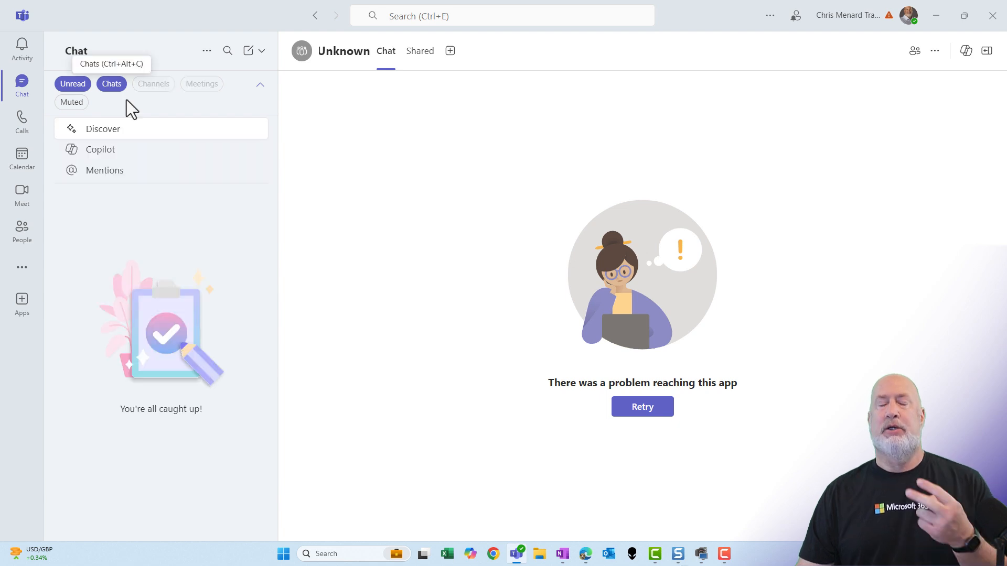
pyautogui.moveTo(160, 114)
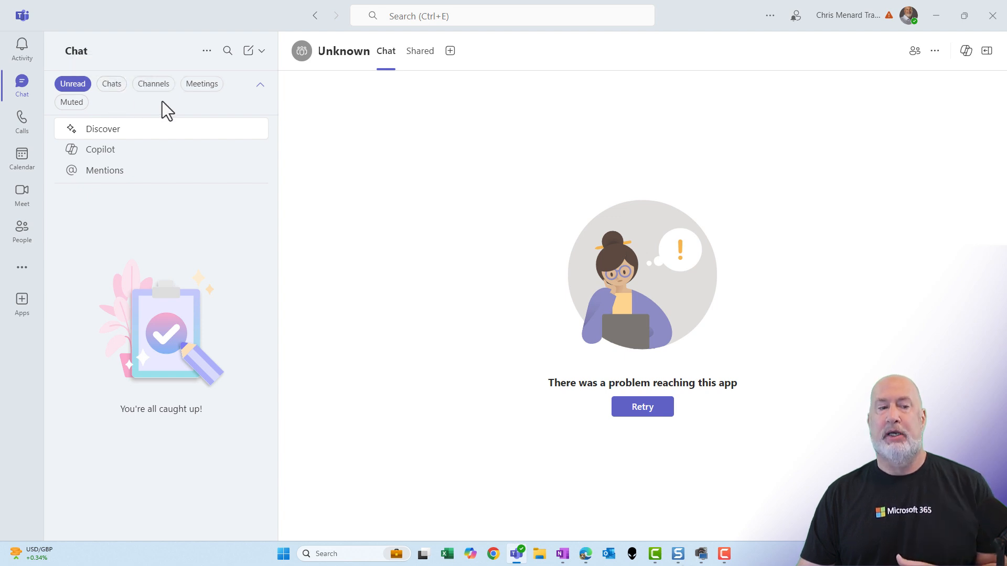
pyautogui.moveTo(153, 84)
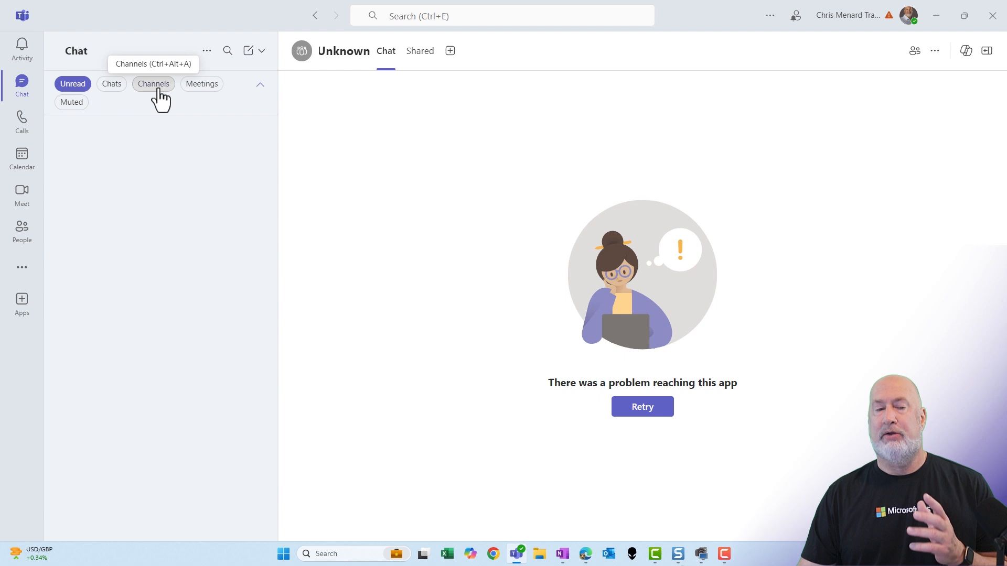
pyautogui.click(152, 83)
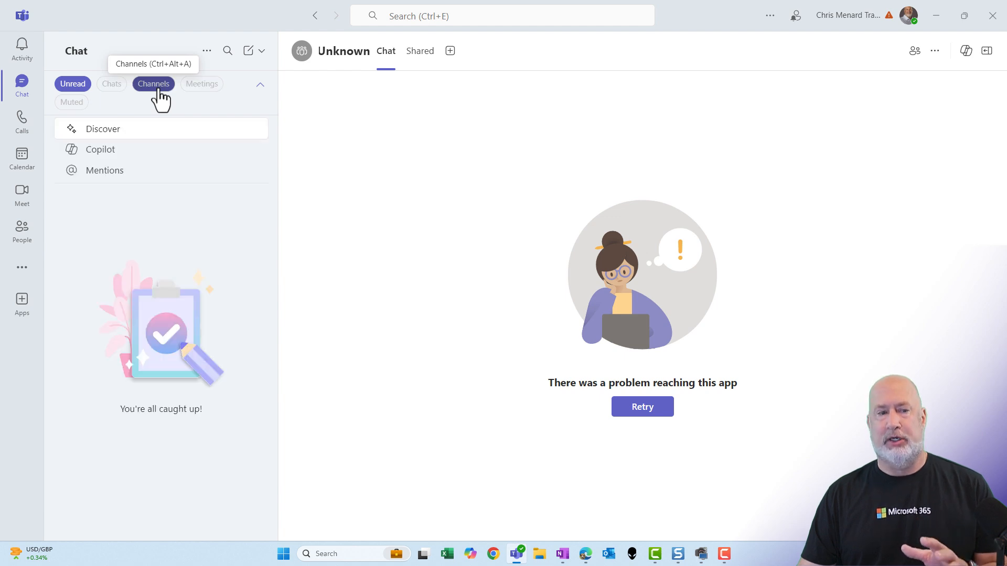
pyautogui.click(153, 84)
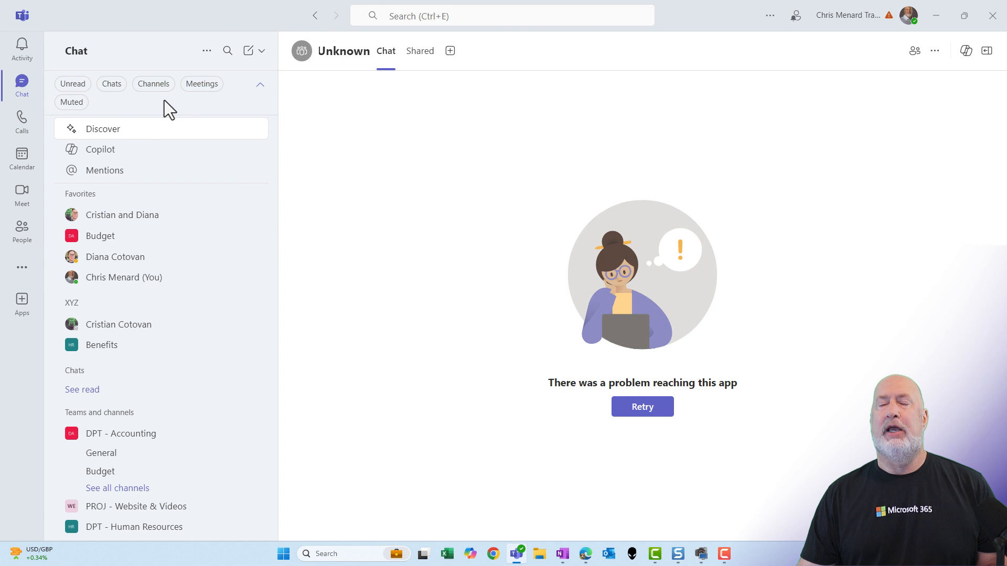
pyautogui.moveTo(190, 110)
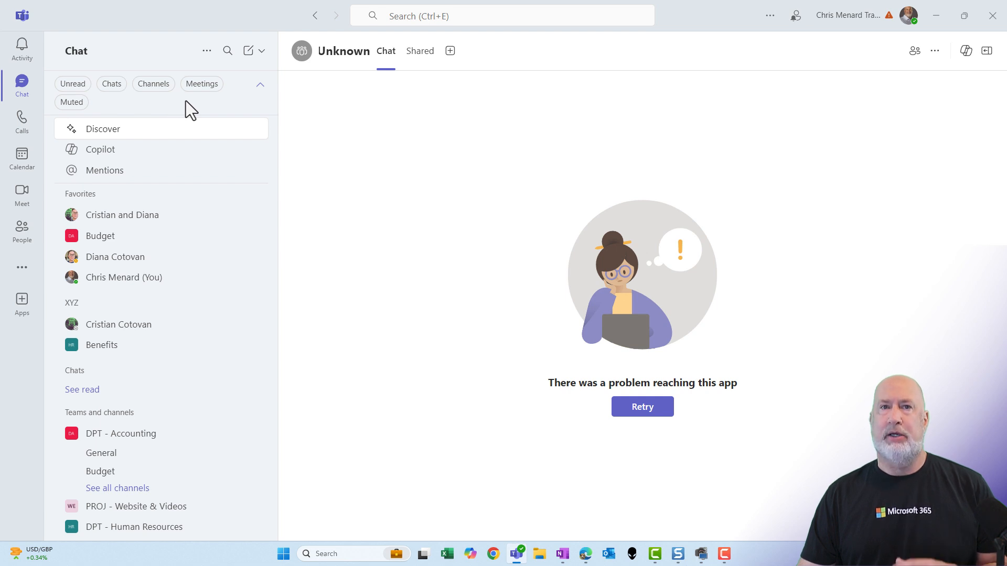
pyautogui.moveTo(202, 83)
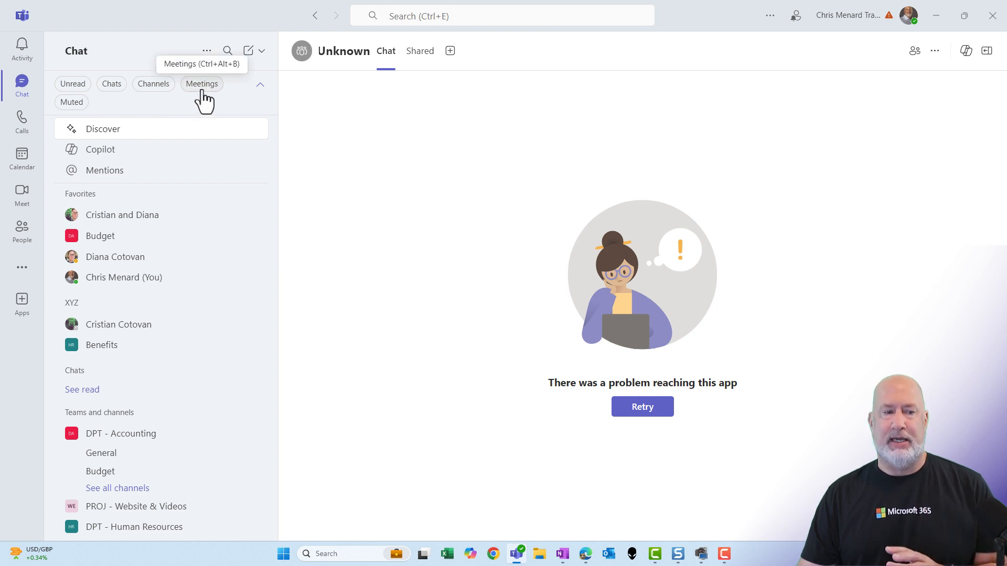
# - Try the Meetings filter with read chats shown, clear it, then apply Muted
pyautogui.click(201, 83)
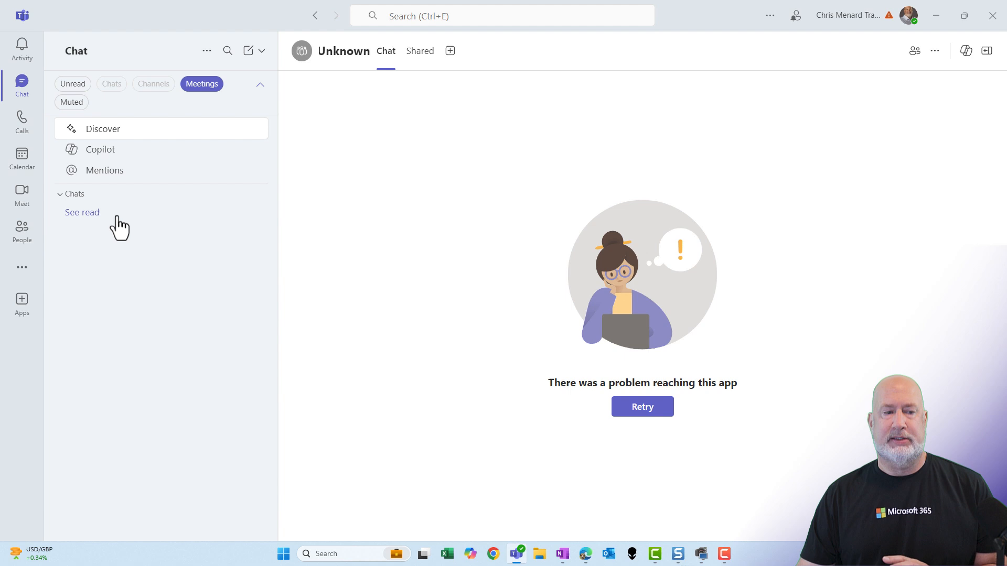
pyautogui.click(82, 212)
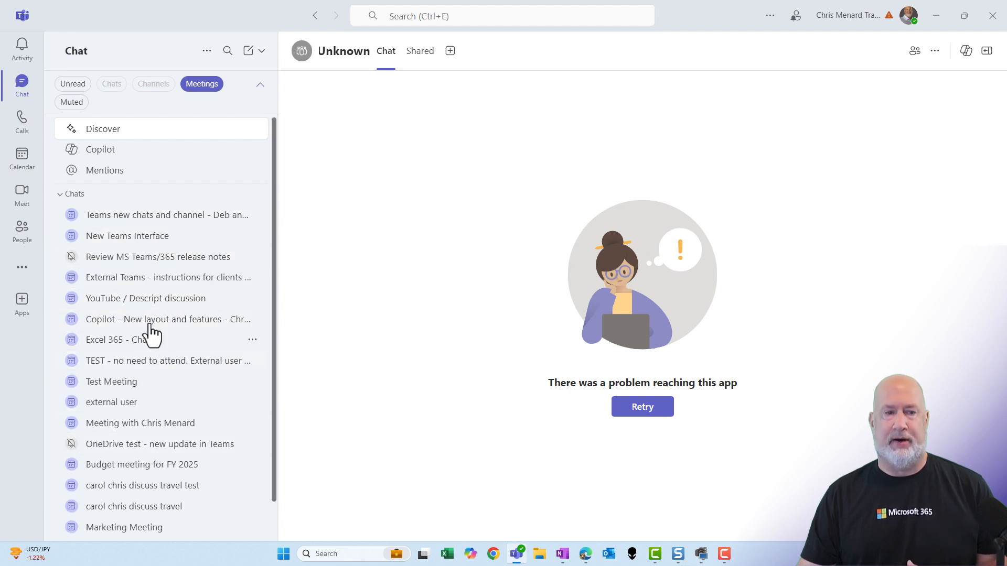
pyautogui.click(201, 84)
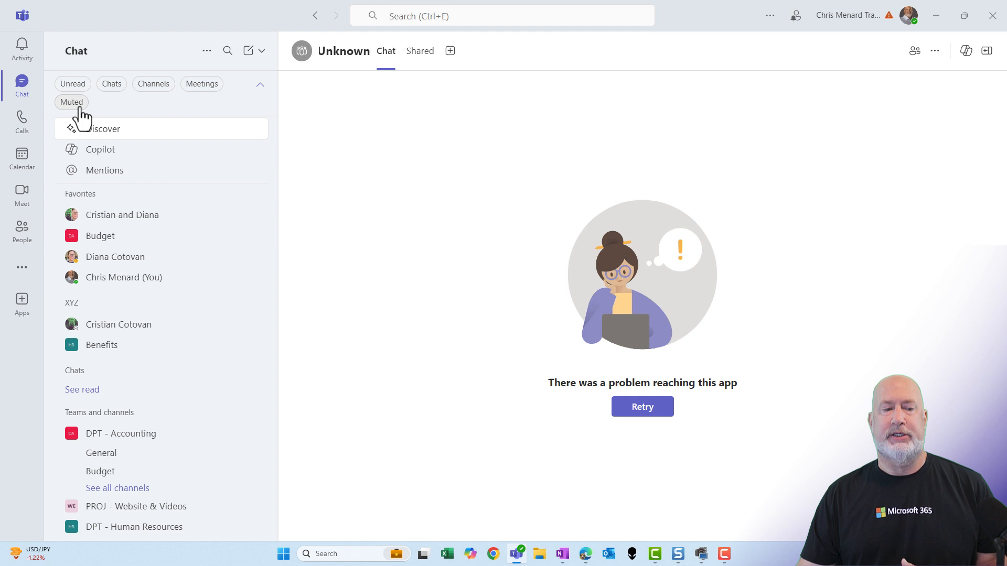
pyautogui.click(71, 103)
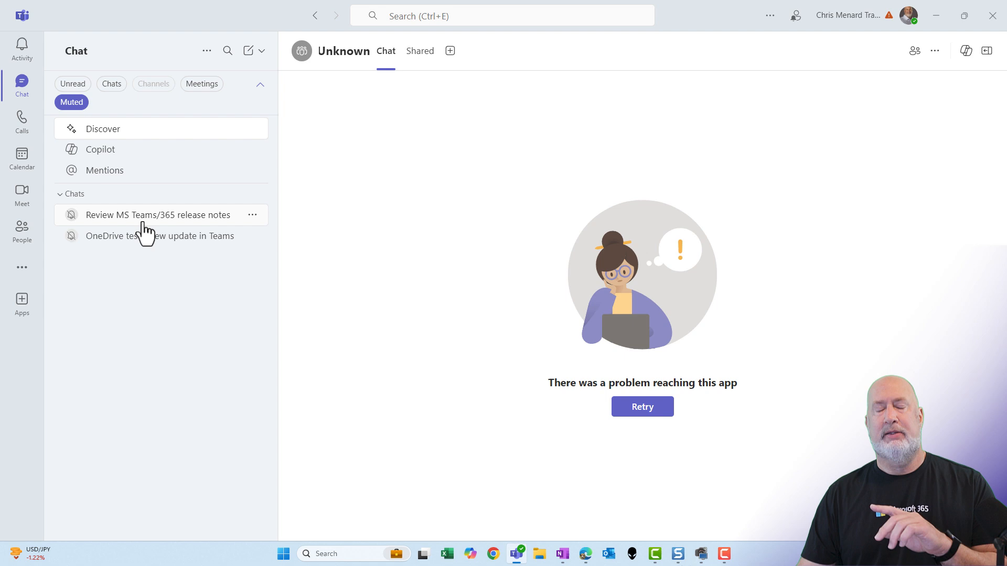
pyautogui.moveTo(157, 214)
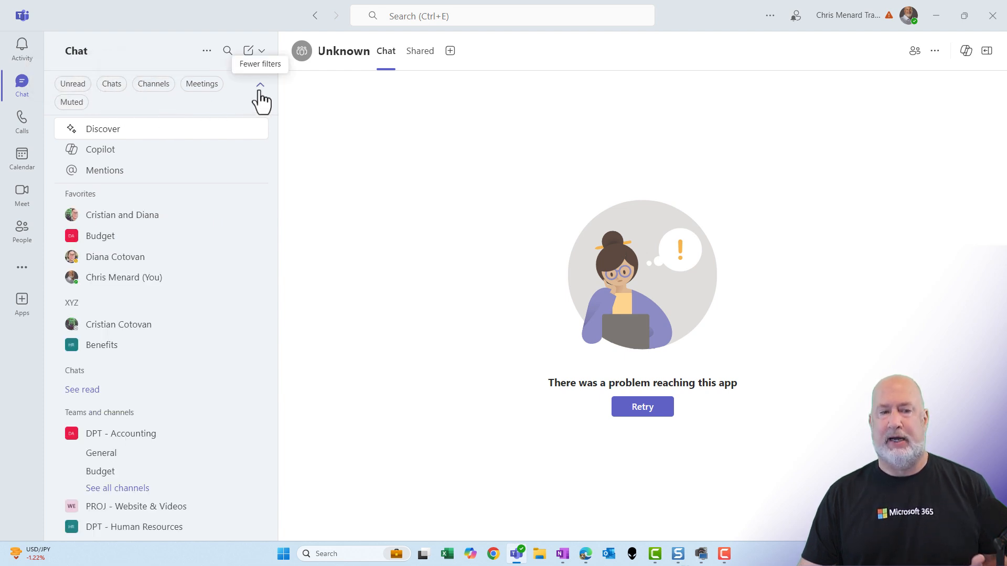
pyautogui.moveTo(206, 51)
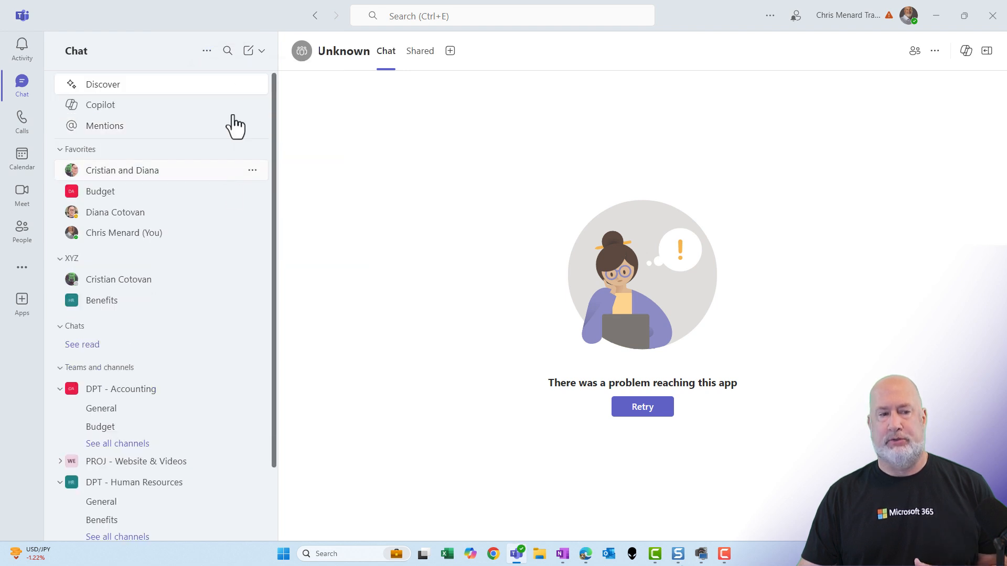
# - Collapse all sidebar sections, then re-expand just Favorites
pyautogui.click(206, 50)
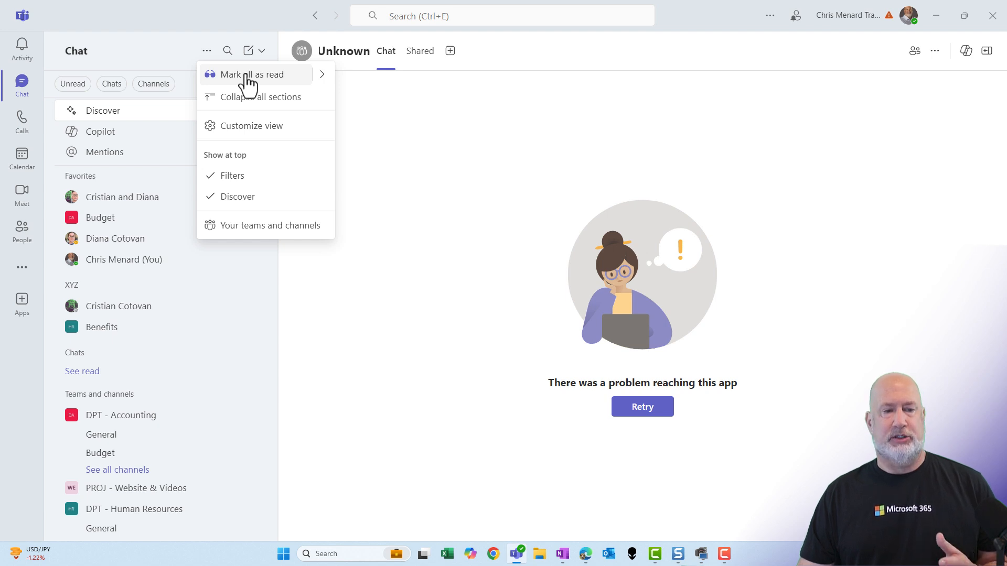
pyautogui.moveTo(243, 101)
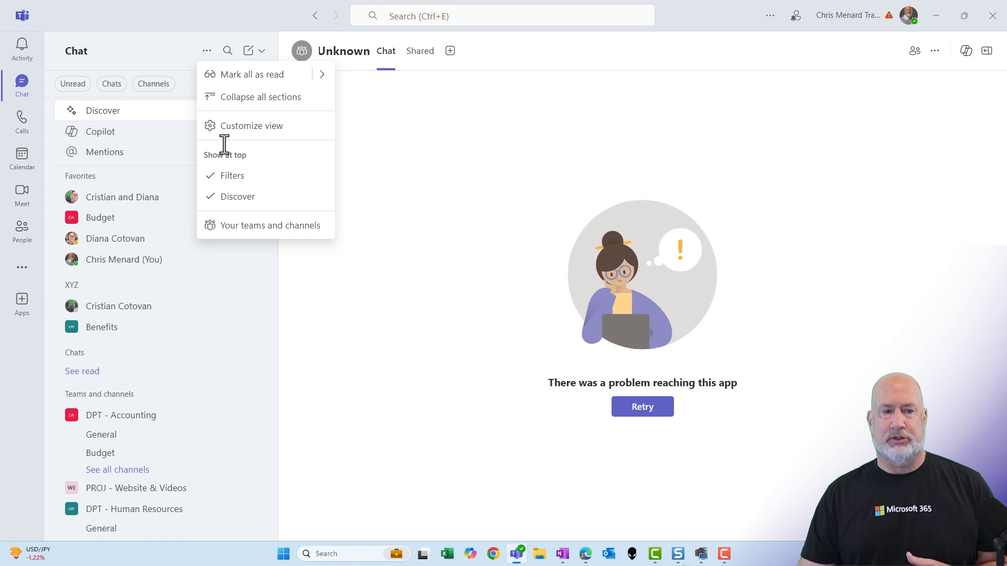
pyautogui.moveTo(260, 96)
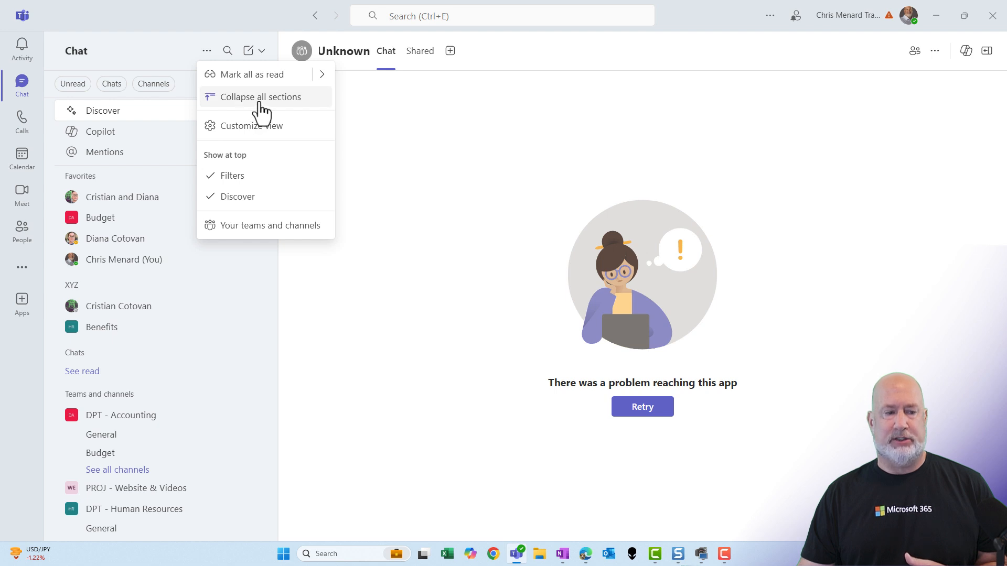
pyautogui.click(260, 96)
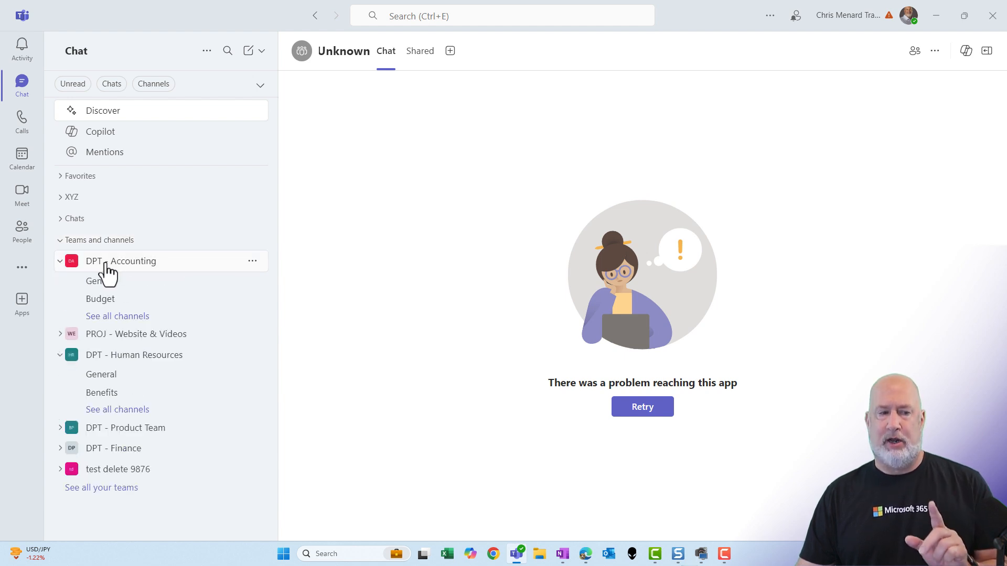
pyautogui.click(62, 175)
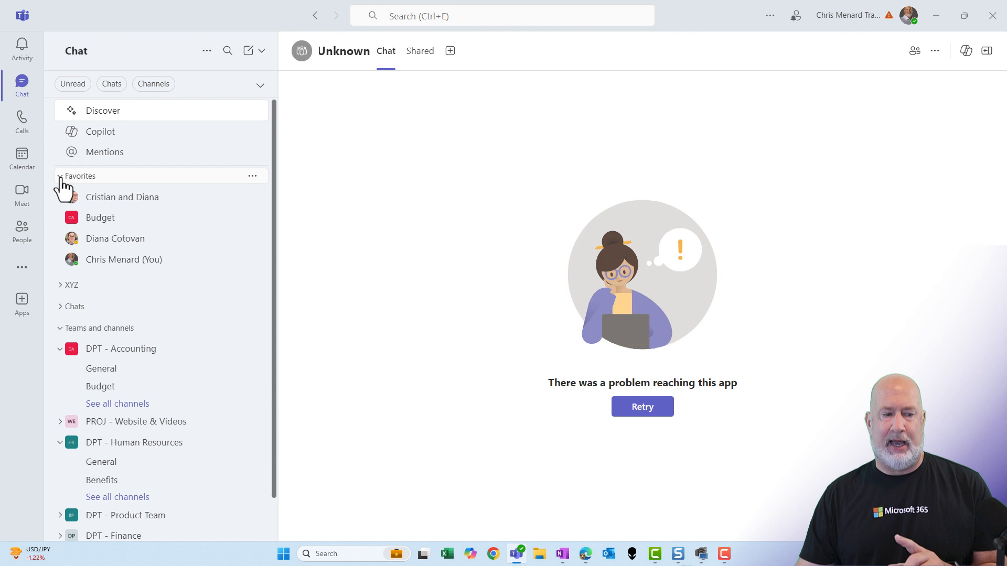
# - Expand the XYZ section and view the DPT - Accounting team's options menu
pyautogui.click(60, 285)
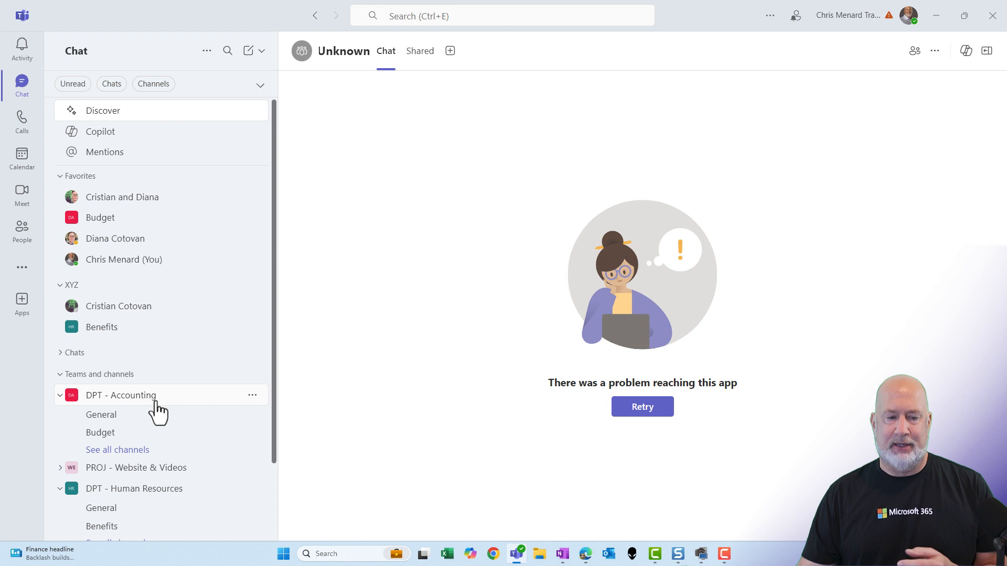
pyautogui.click(252, 395)
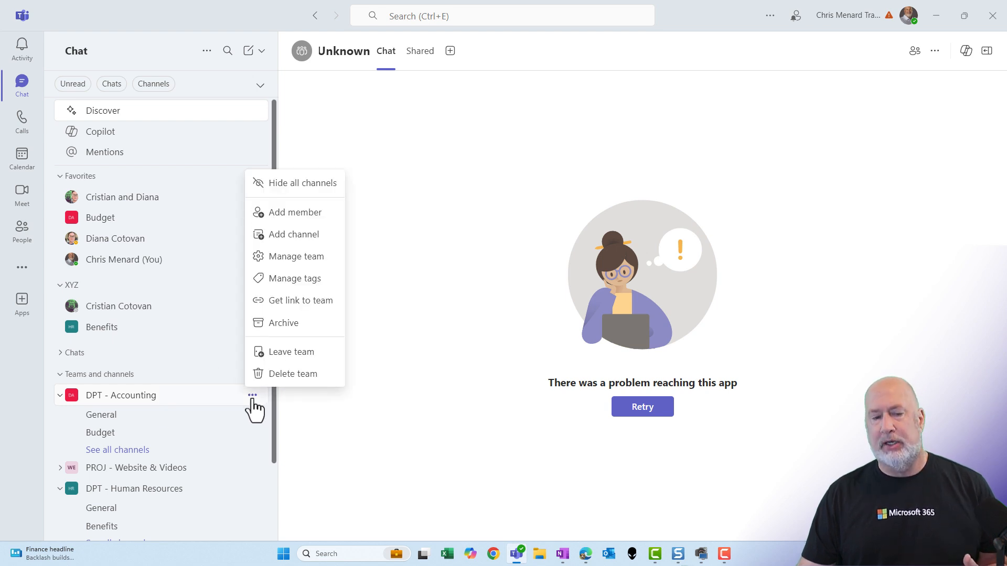
pyautogui.moveTo(290, 352)
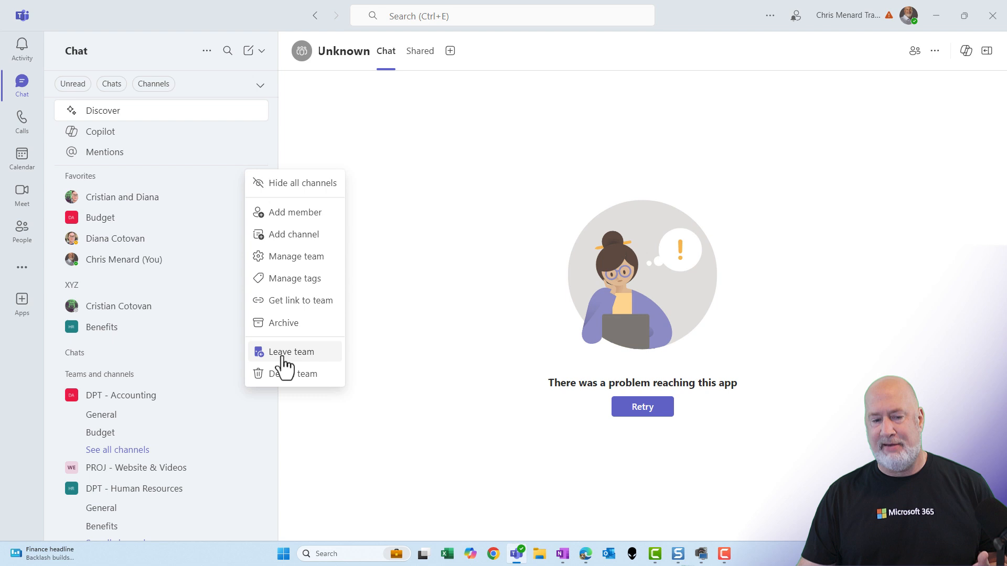
pyautogui.moveTo(303, 264)
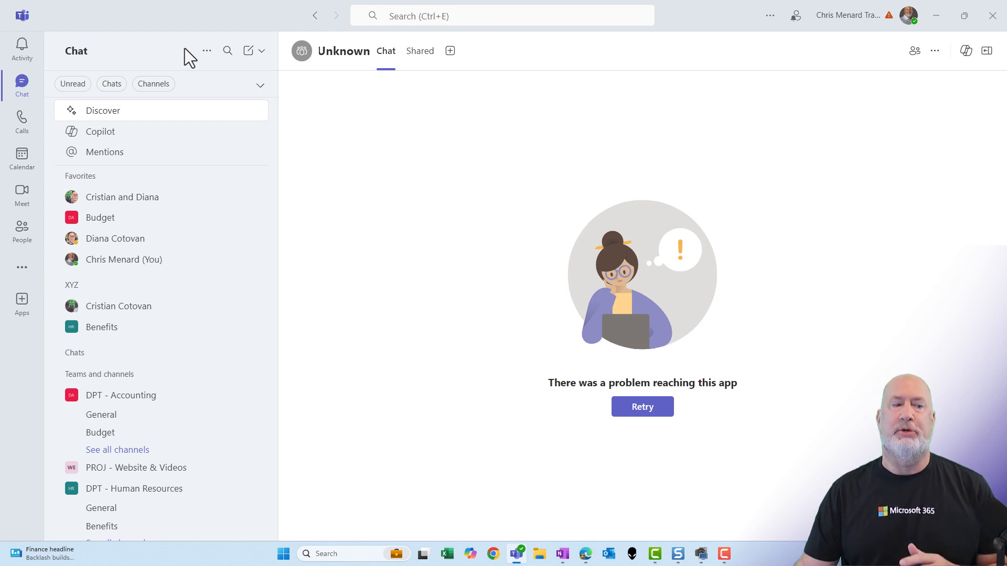
pyautogui.moveTo(227, 51)
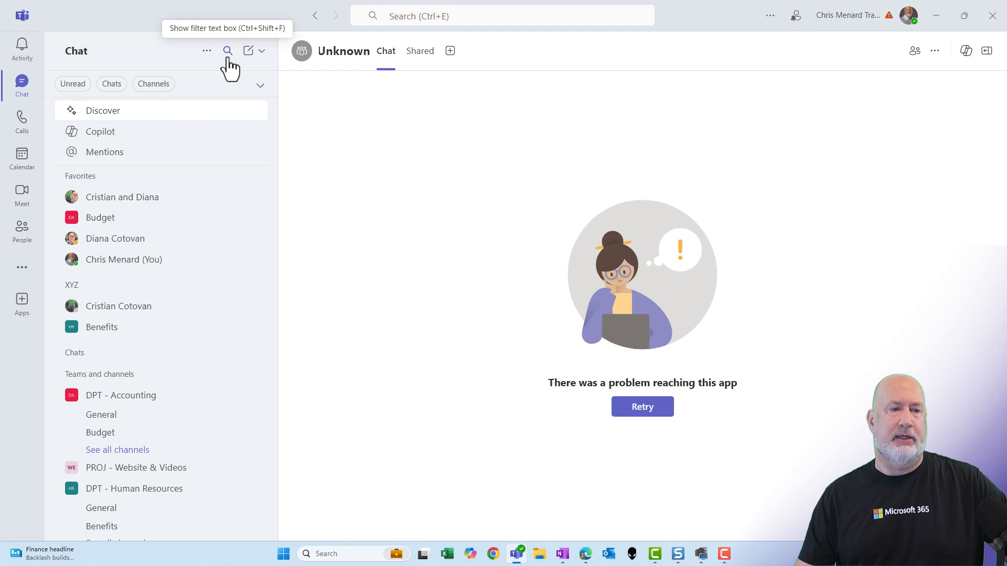
# - Set Customize view to show chats and channels separately
pyautogui.click(206, 51)
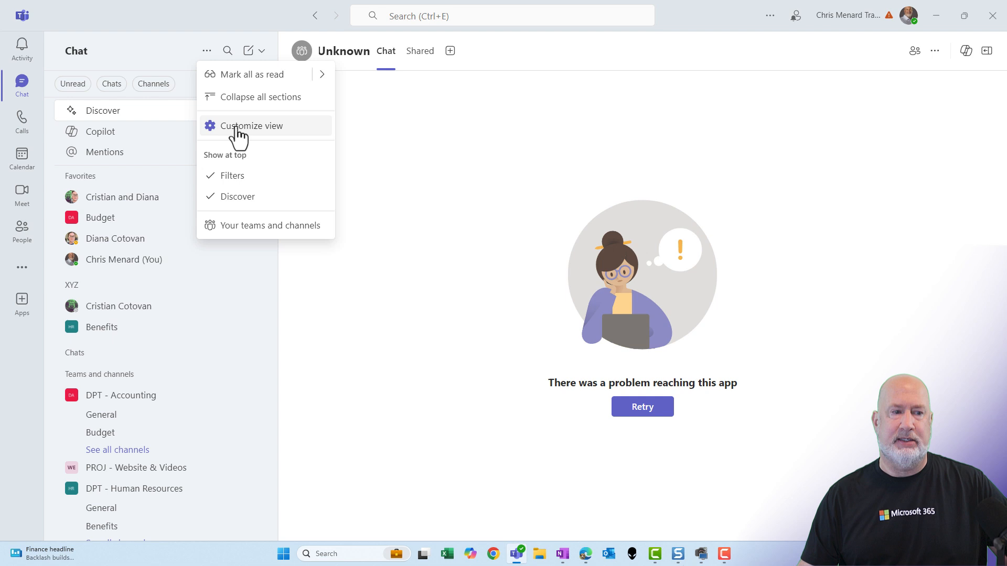
pyautogui.click(252, 125)
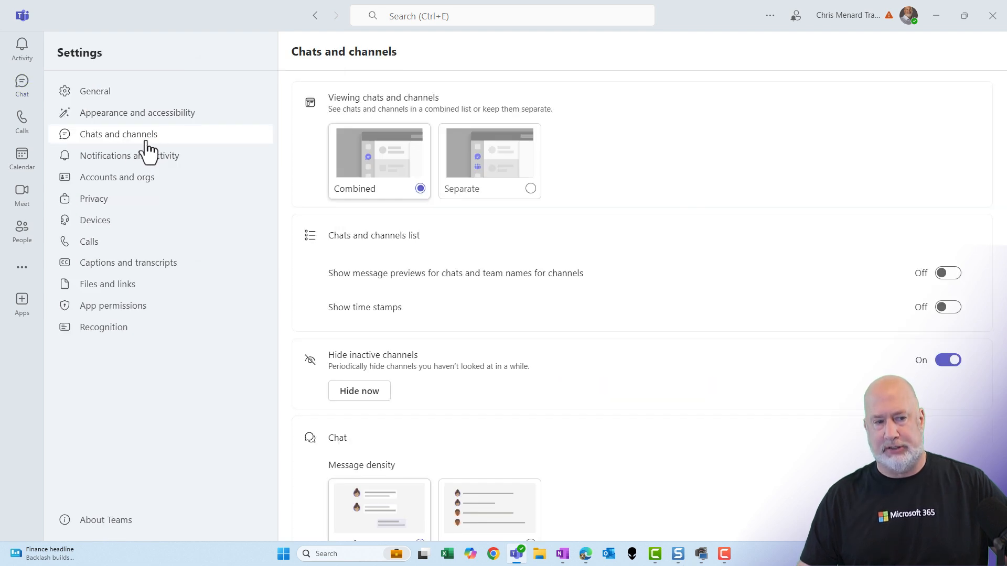
pyautogui.moveTo(521, 215)
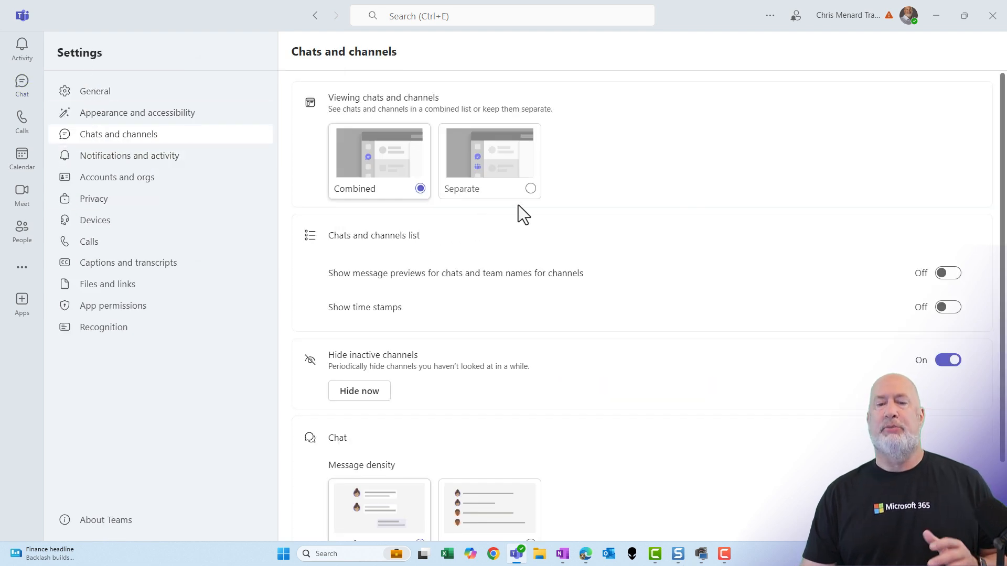
pyautogui.moveTo(483, 214)
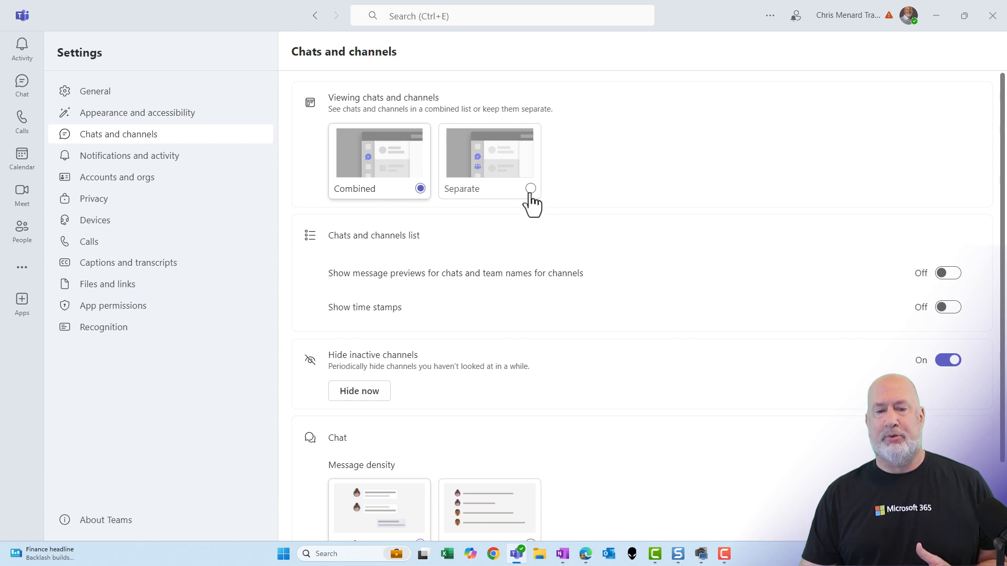
pyautogui.click(22, 84)
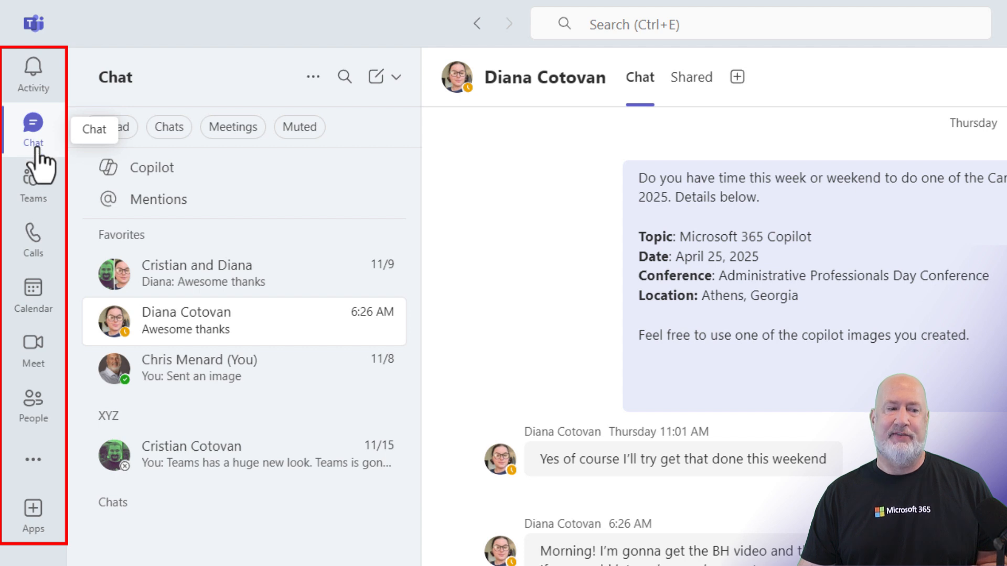
# - Check the separate Teams view, return to Chat, and reopen Chats and channels settings
pyautogui.click(32, 183)
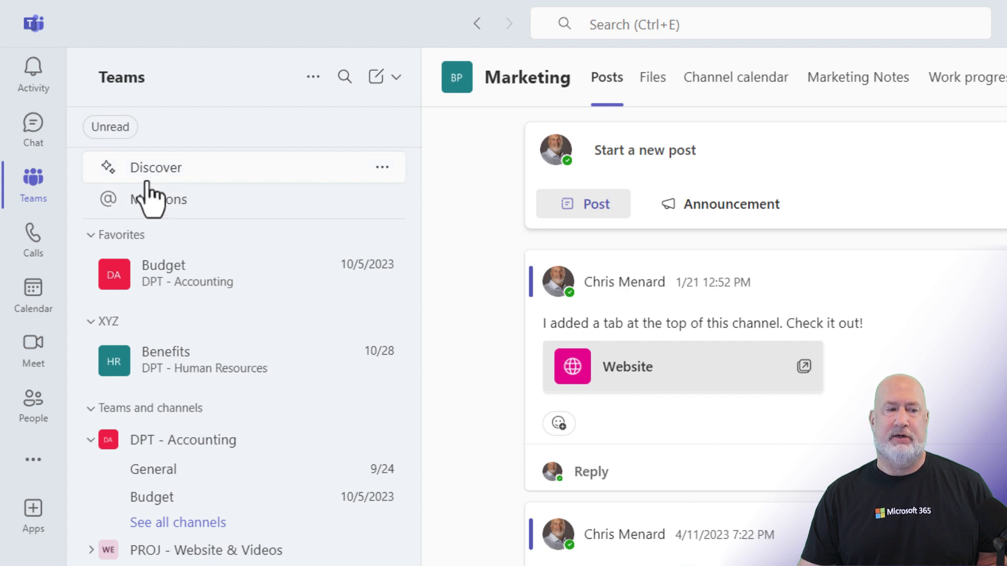
pyautogui.click(32, 128)
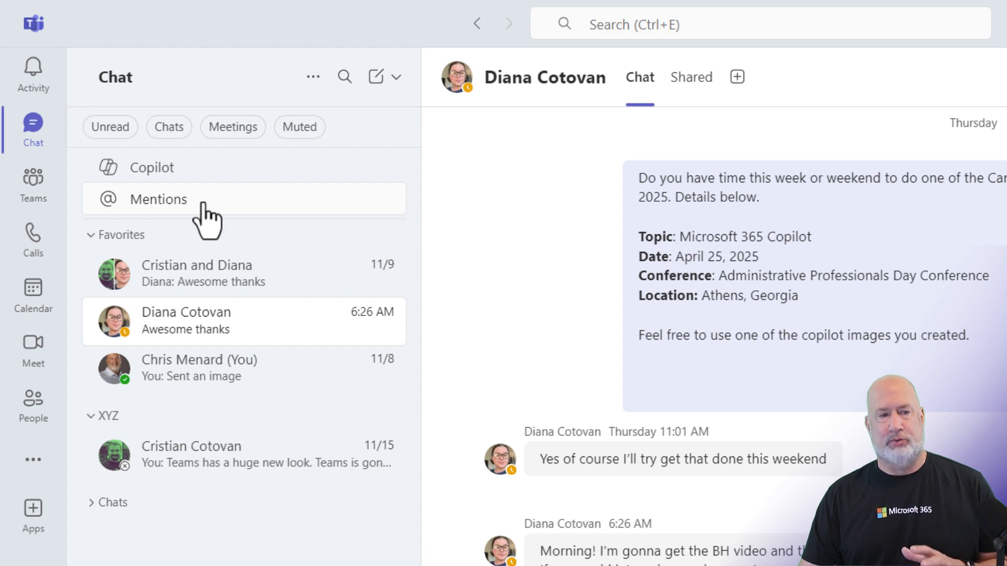
pyautogui.click(313, 77)
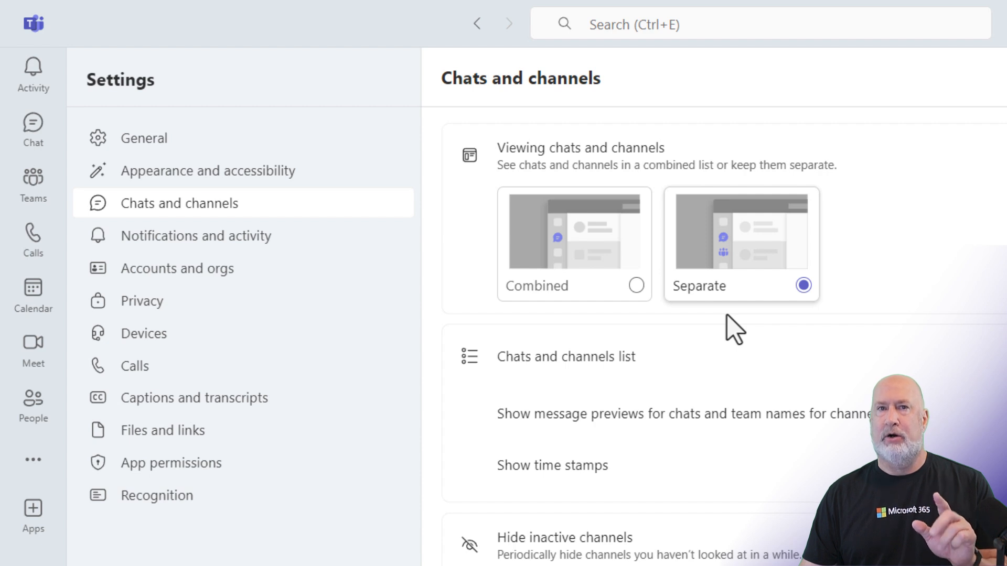
pyautogui.moveTo(656, 317)
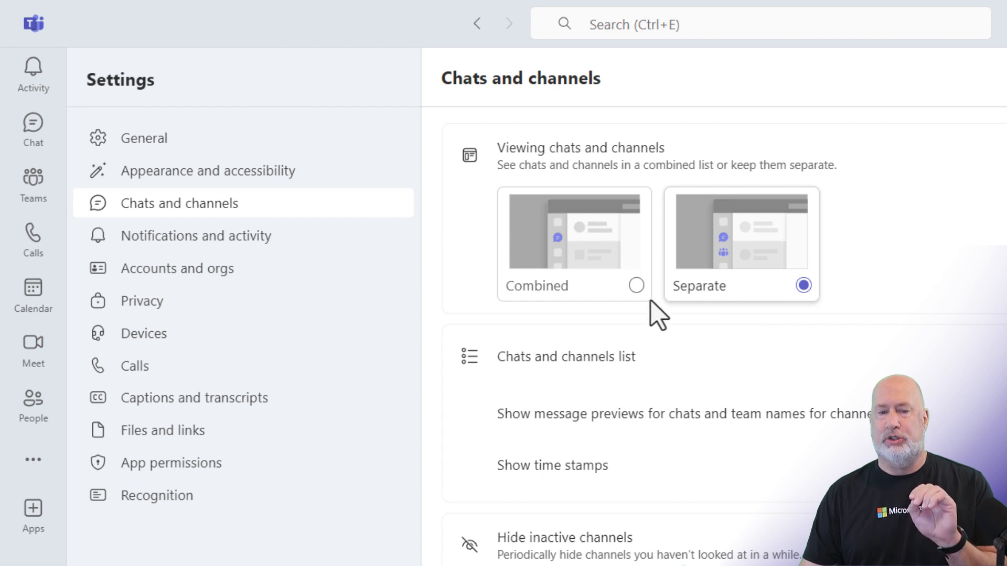
pyautogui.moveTo(651, 320)
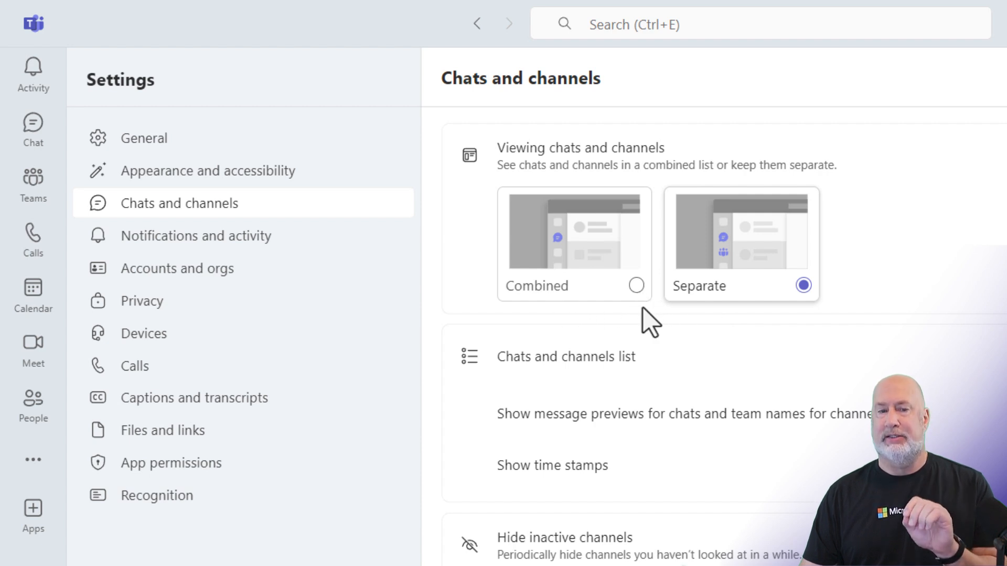
pyautogui.moveTo(715, 318)
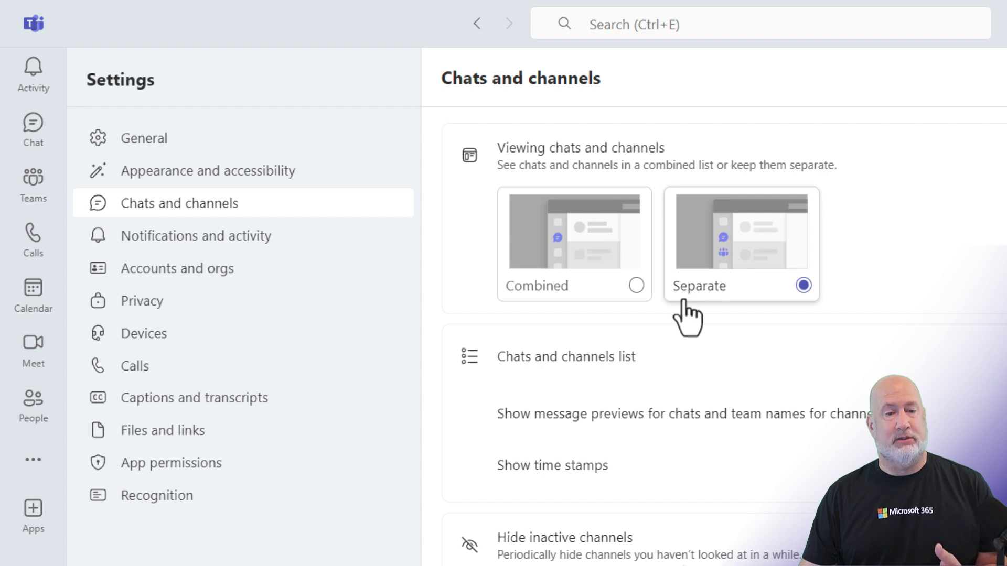
# - Switch viewing chats and channels to Combined and go back to the Chat list
pyautogui.click(636, 285)
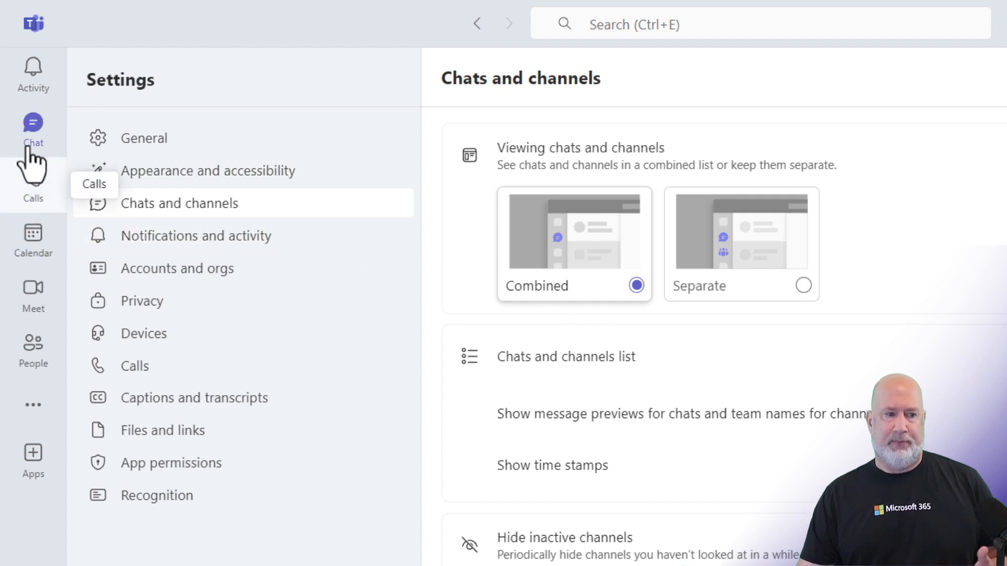
pyautogui.click(33, 130)
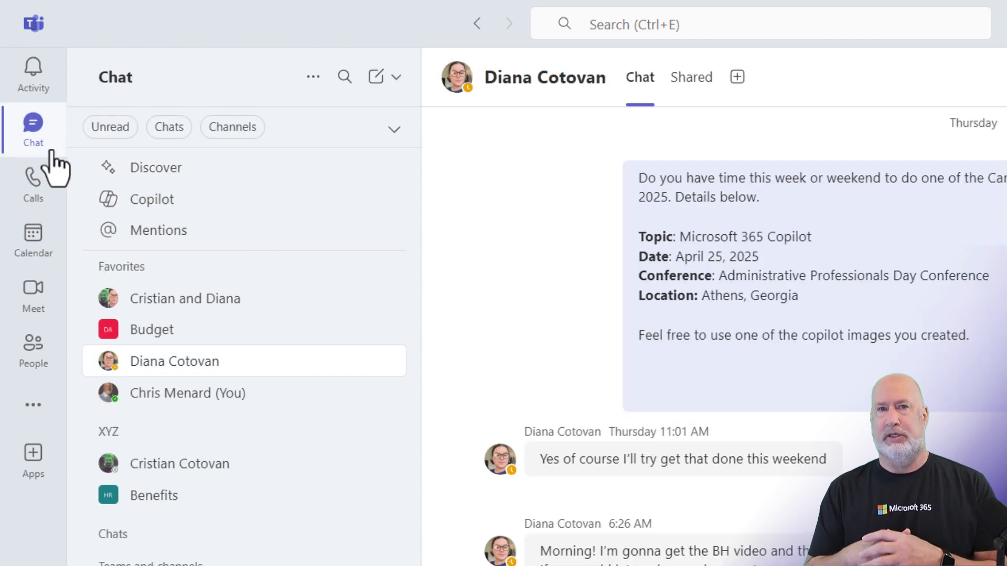